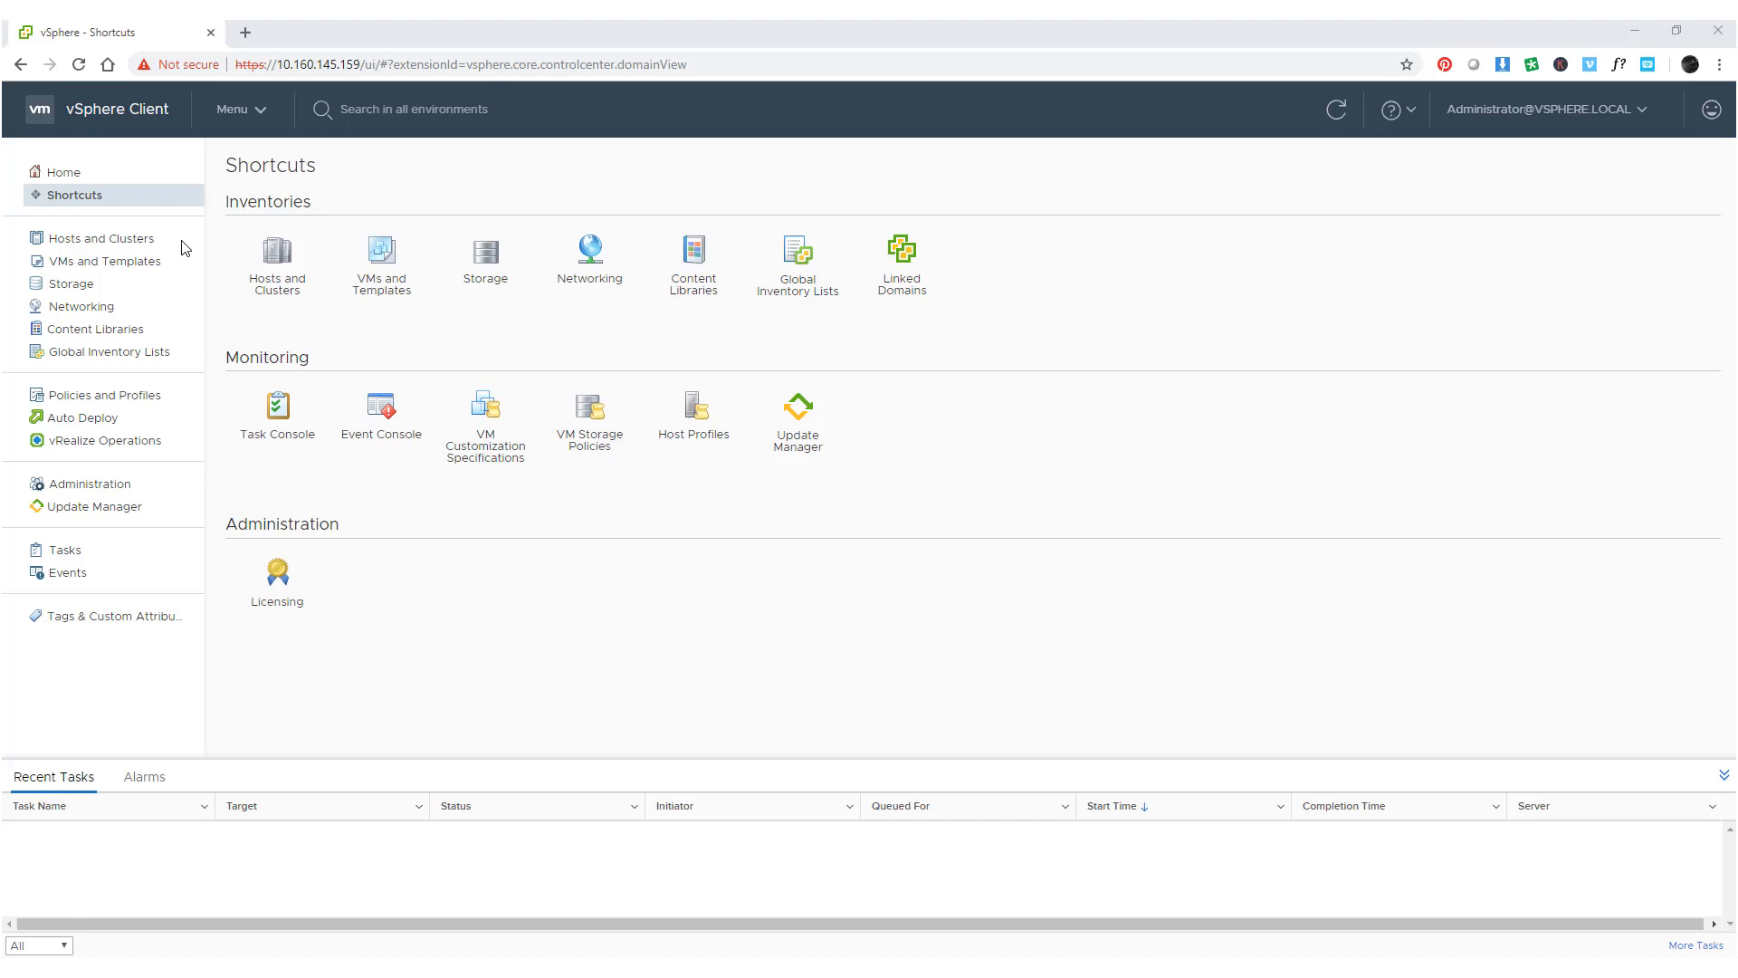
Step: Show the summary of VM-01 from the Hosts and Clusters inventory
click(102, 237)
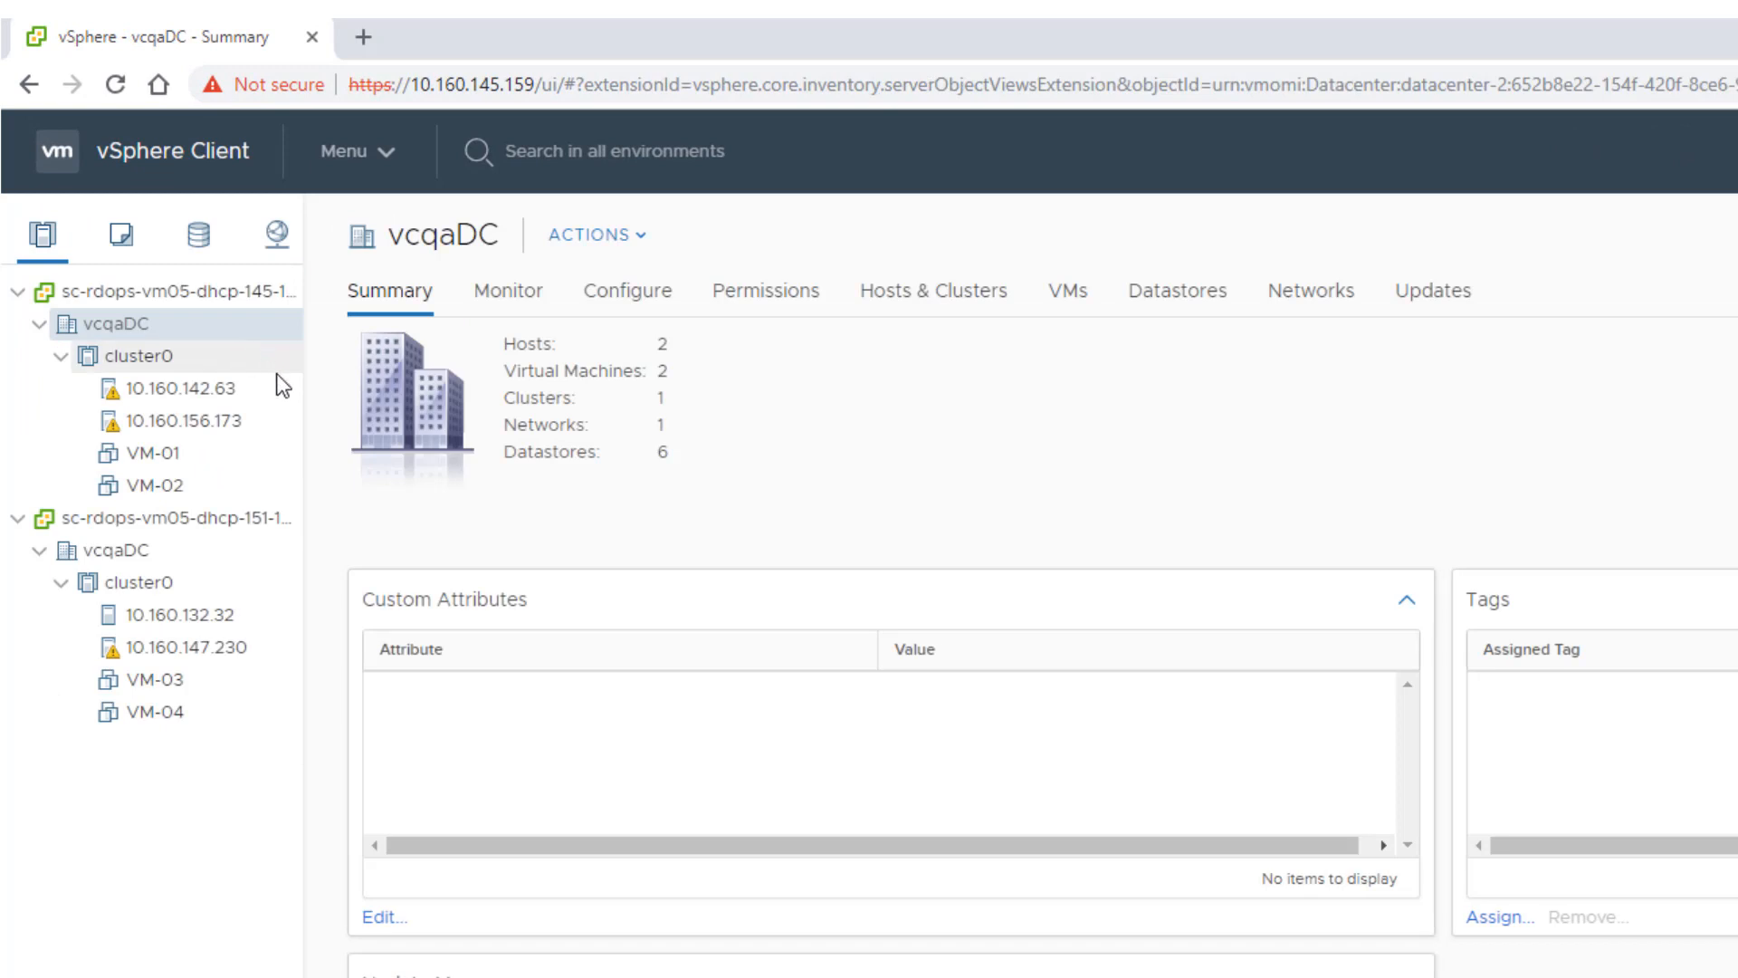
click(152, 453)
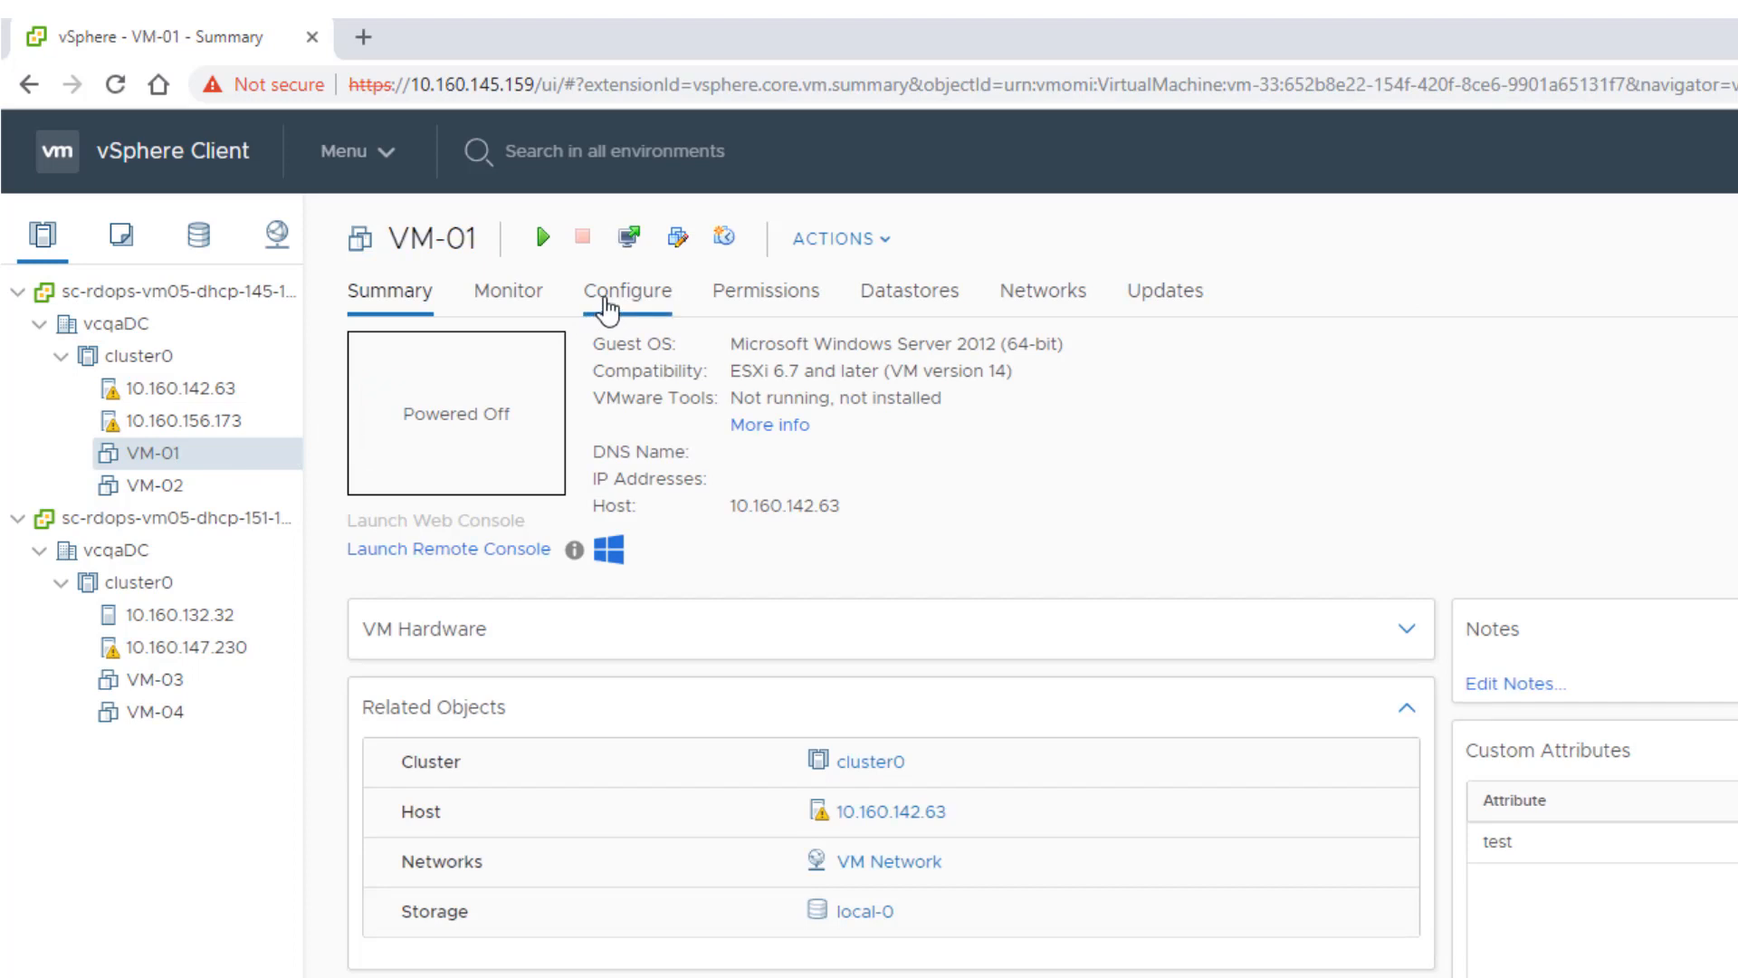
Step: Bring up VM-01's VMware EVC page under Configure, showing EVC disabled, and begin editing it
click(626, 289)
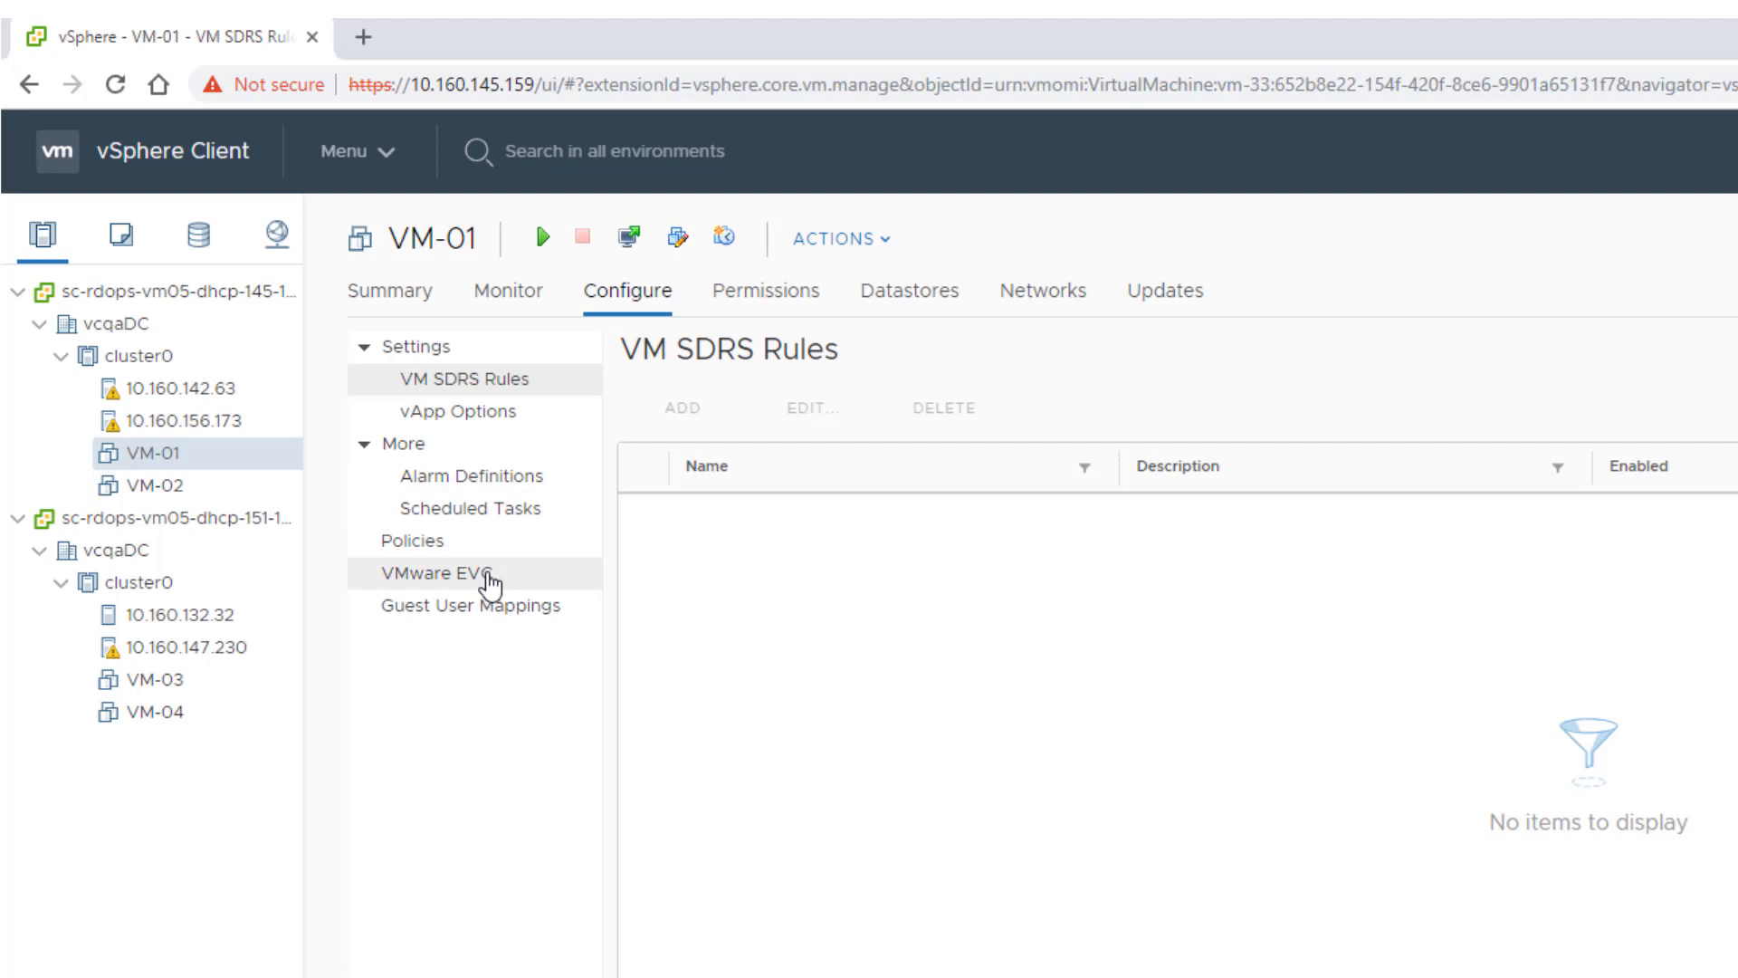
click(427, 578)
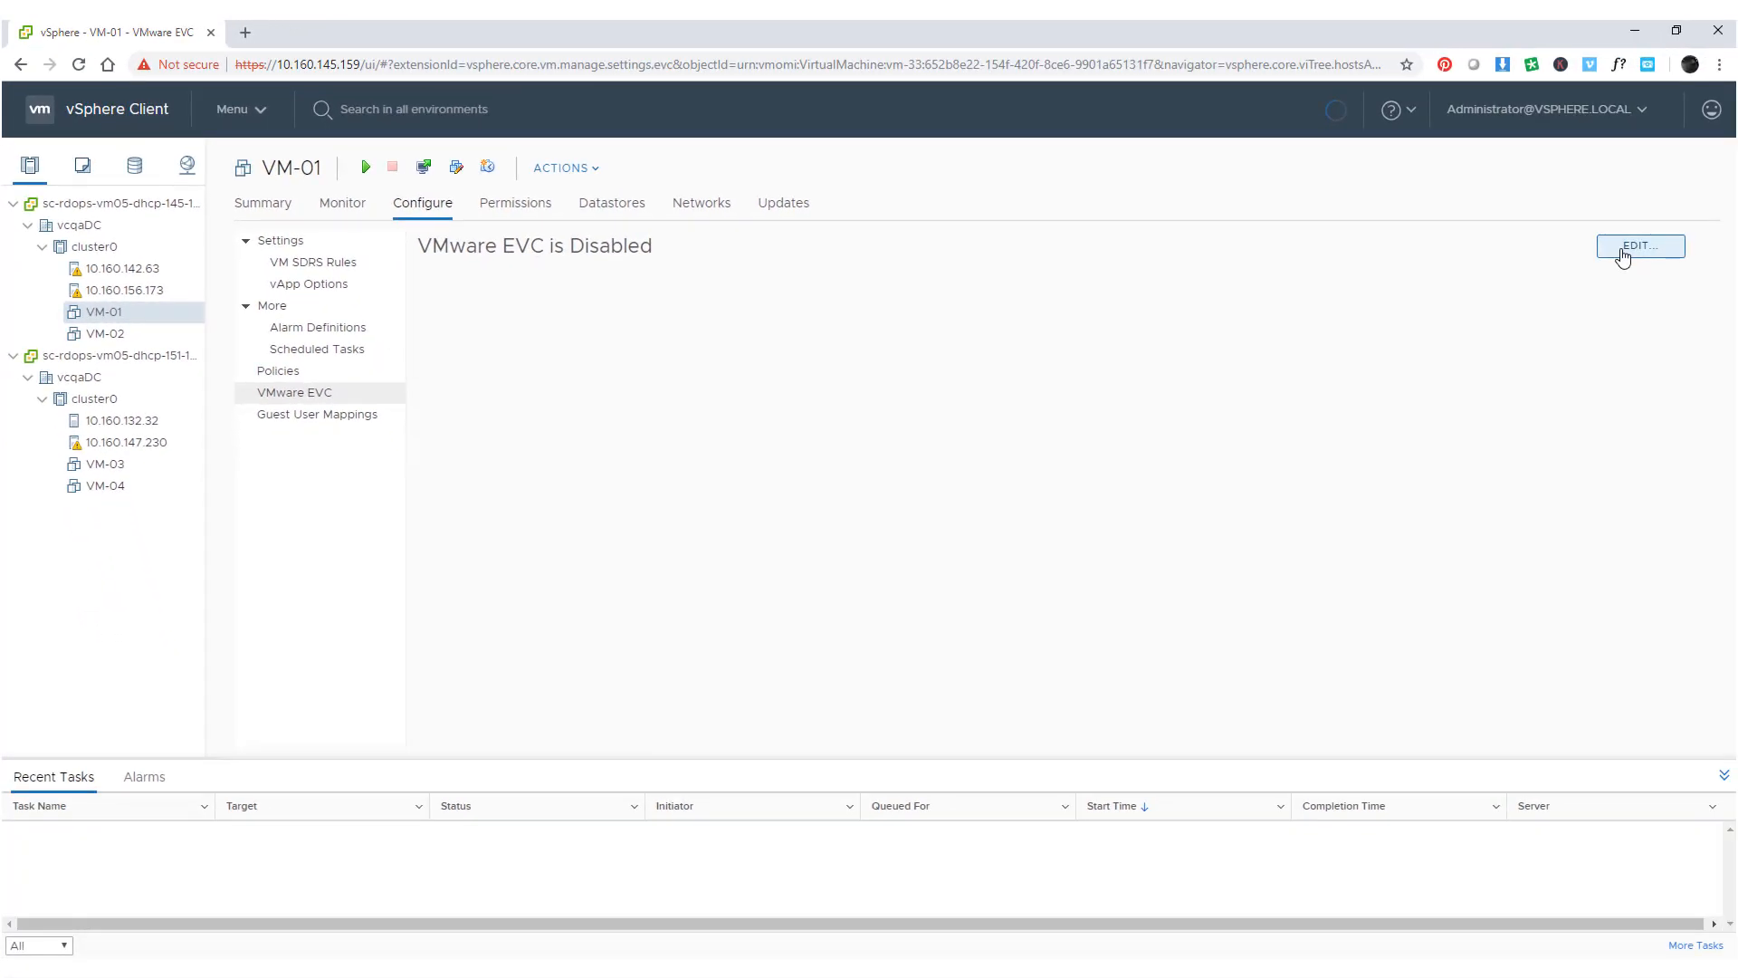
click(1640, 244)
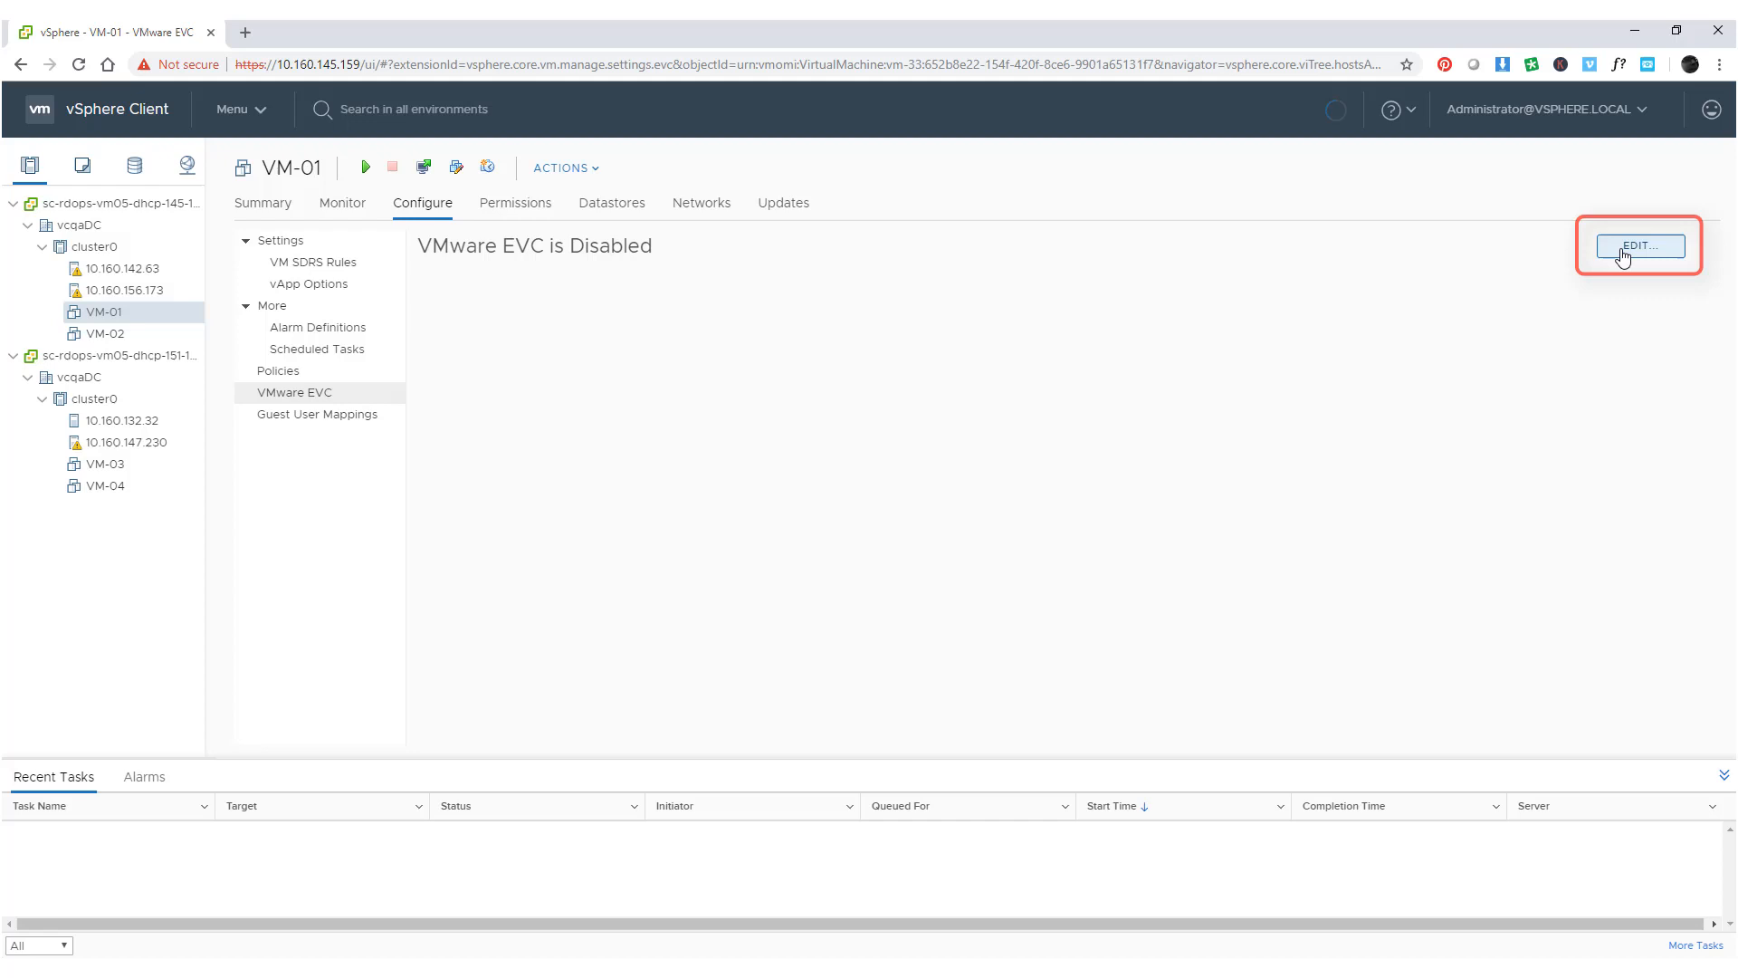
Step: Enable EVC for AMD hosts on VM-01 with the AMD Opteron Generation 4 mode and apply it
click(1640, 246)
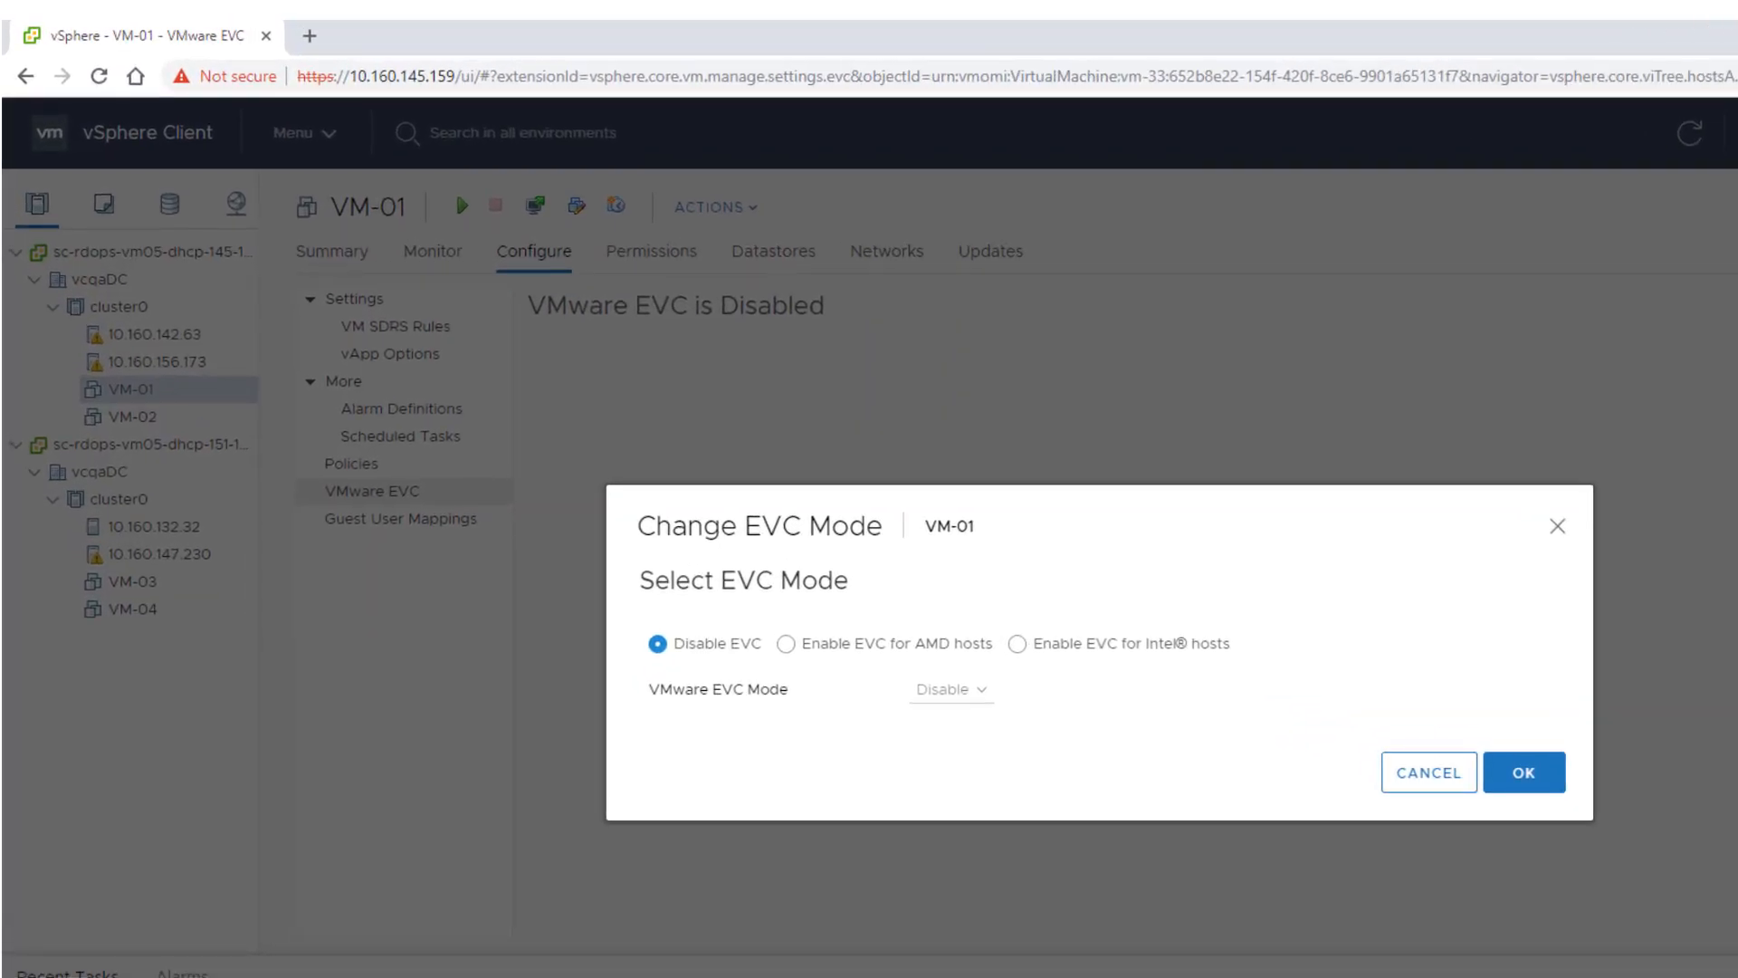
mouse_move(1538, 398)
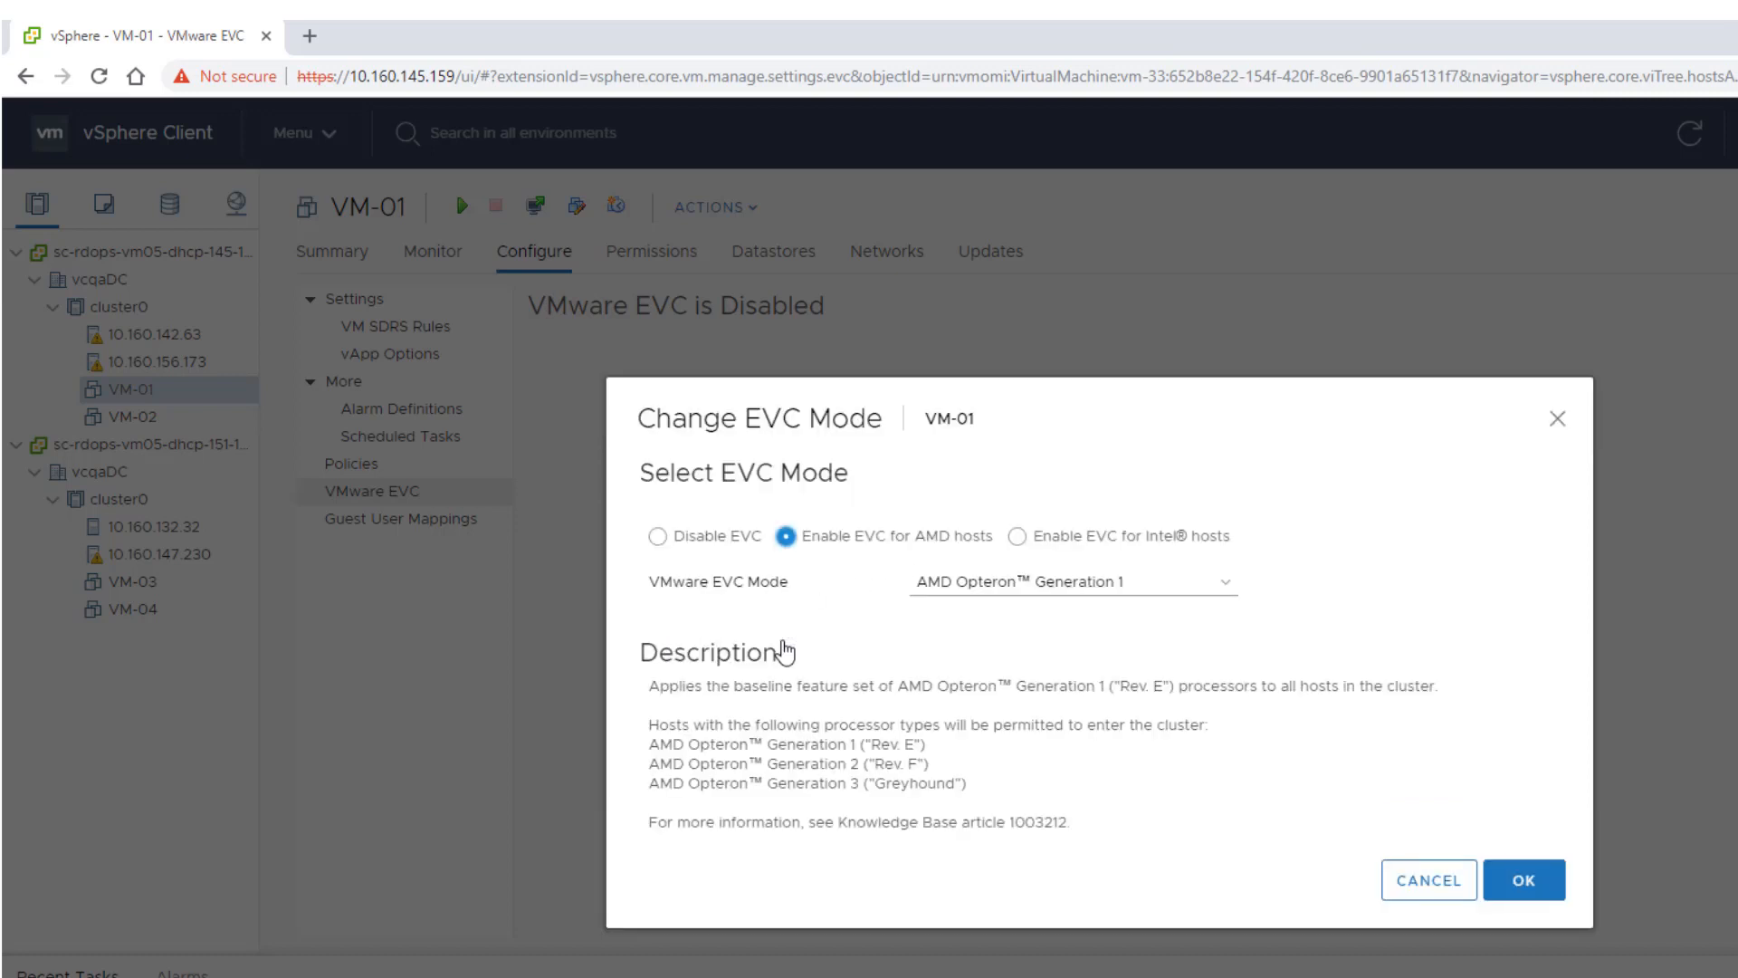
mouse_move(1269, 600)
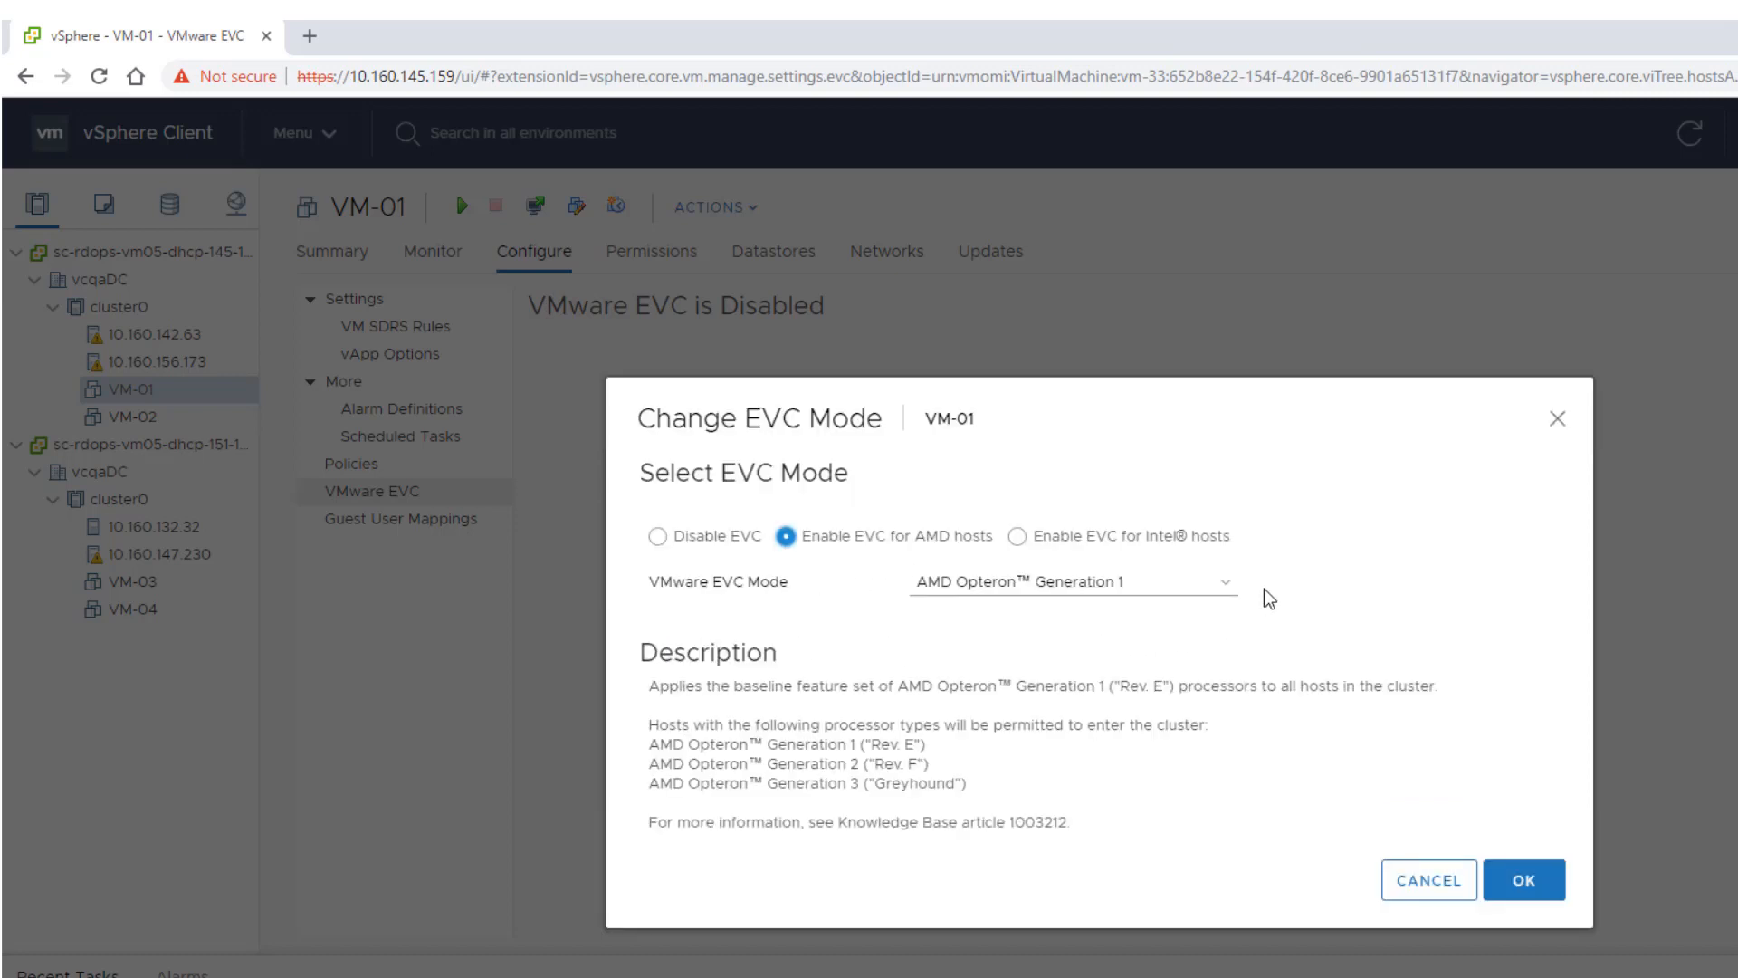
click(1068, 581)
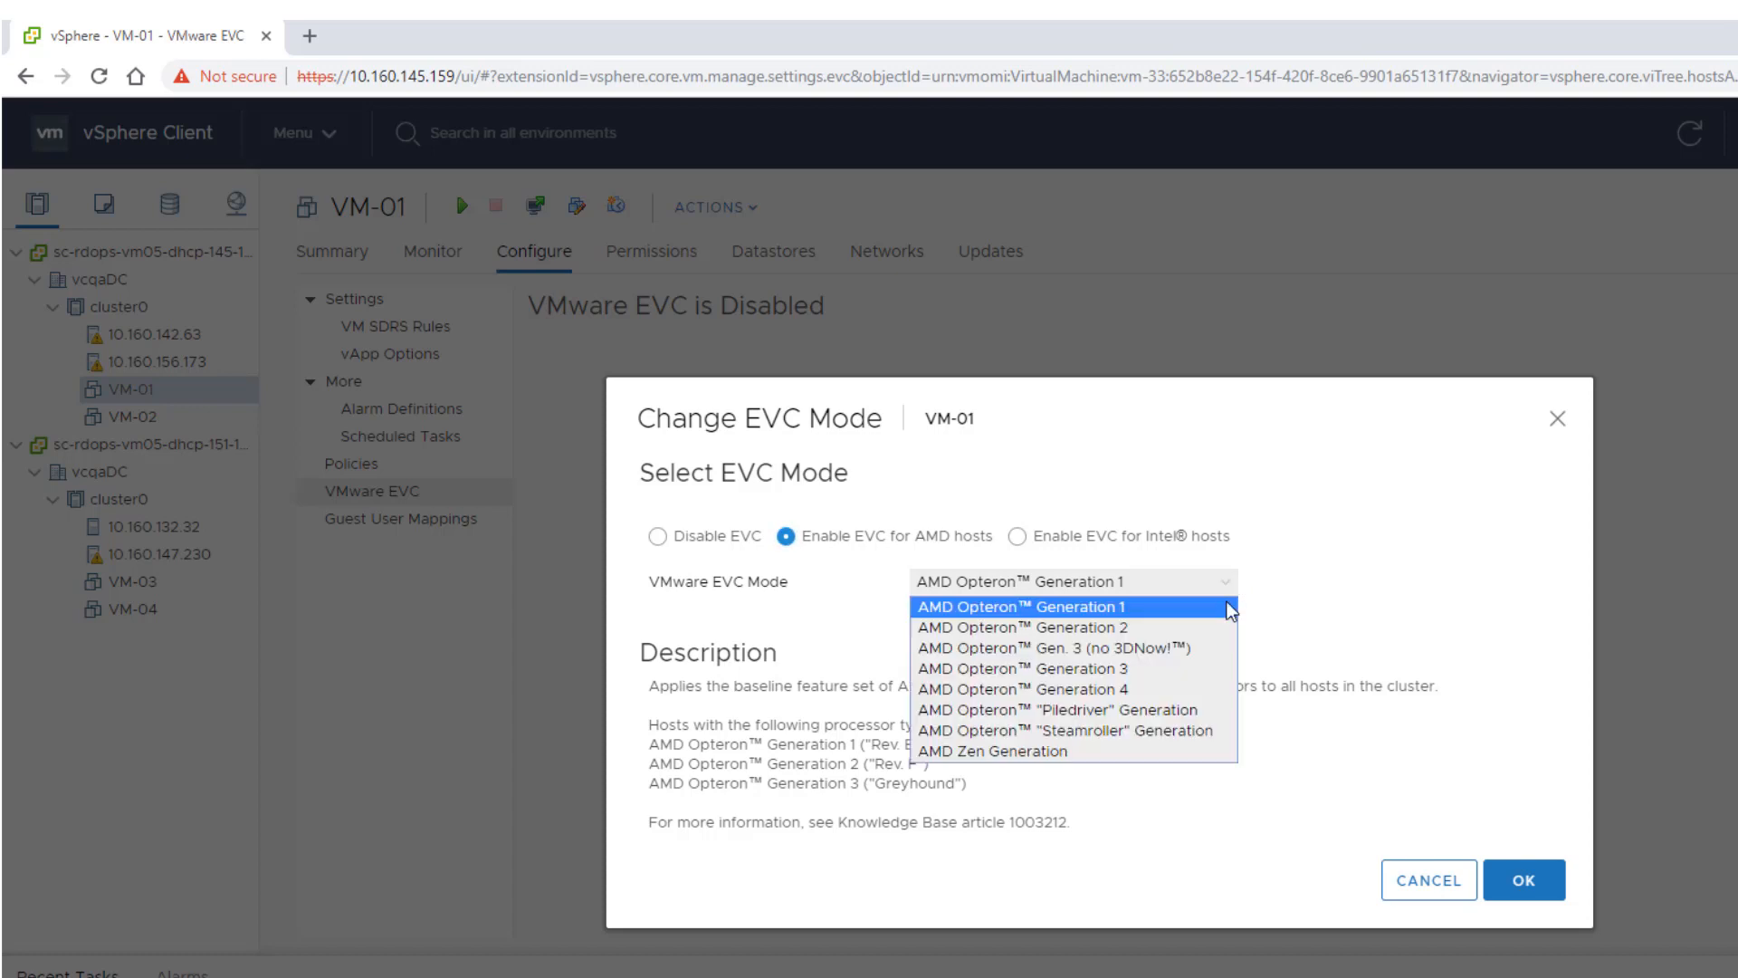
click(1021, 688)
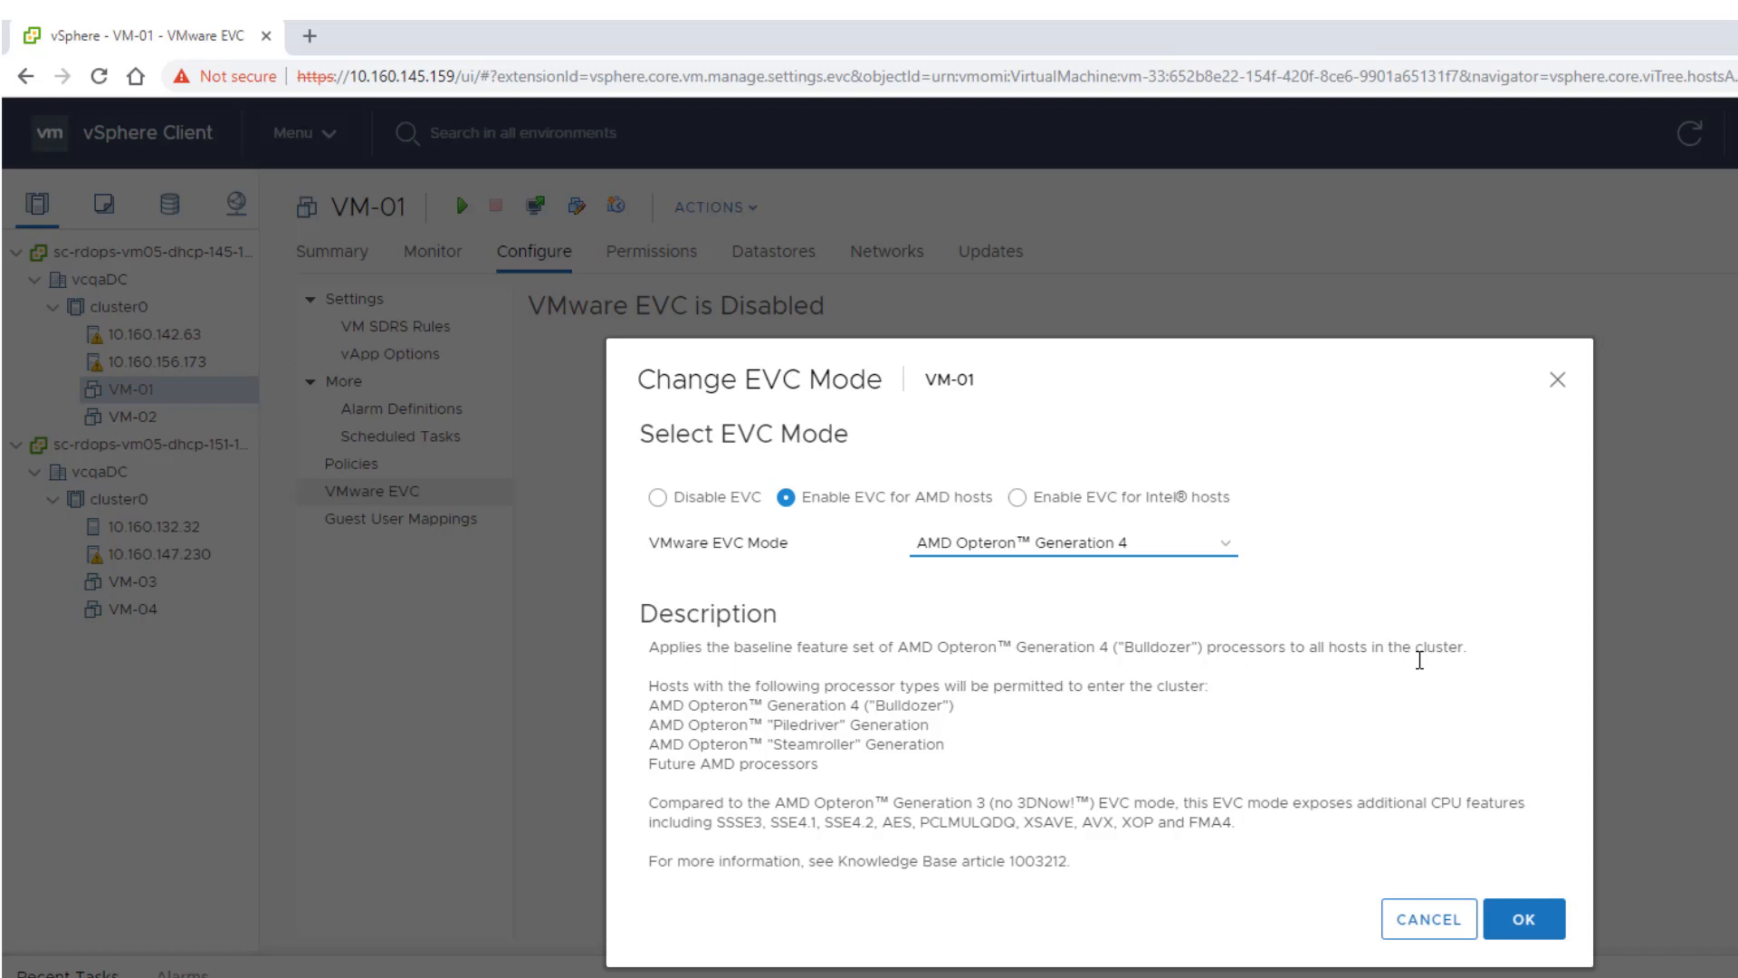
mouse_move(1552, 783)
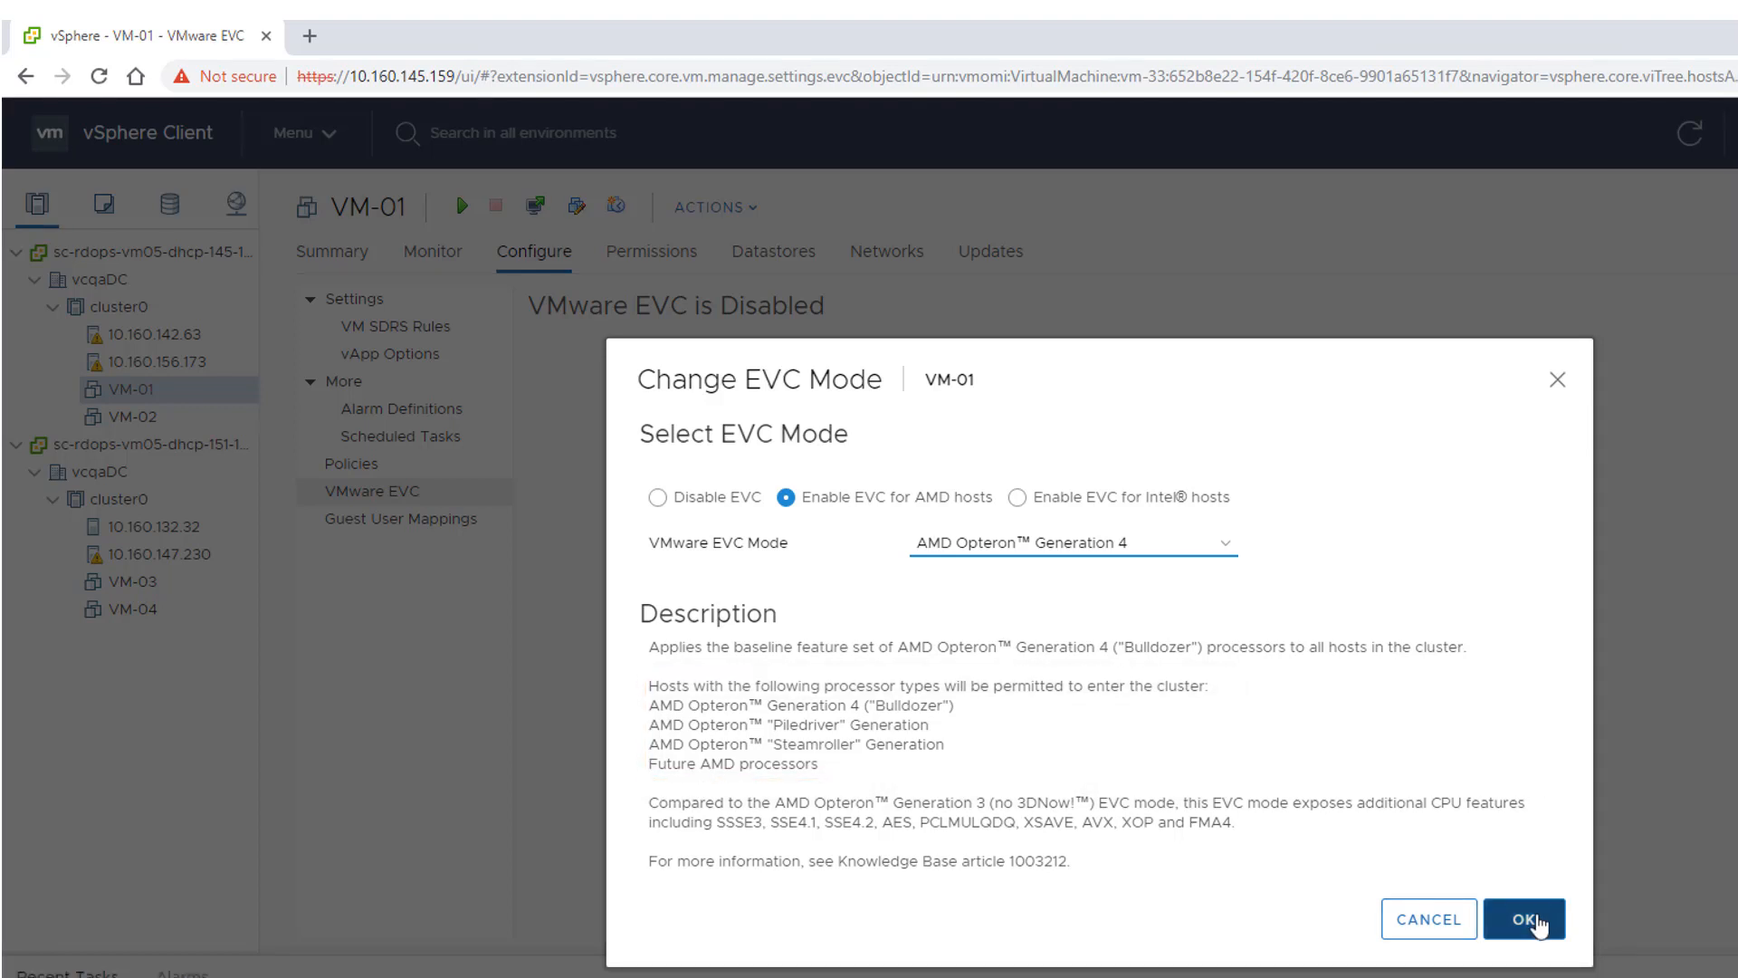
click(1524, 919)
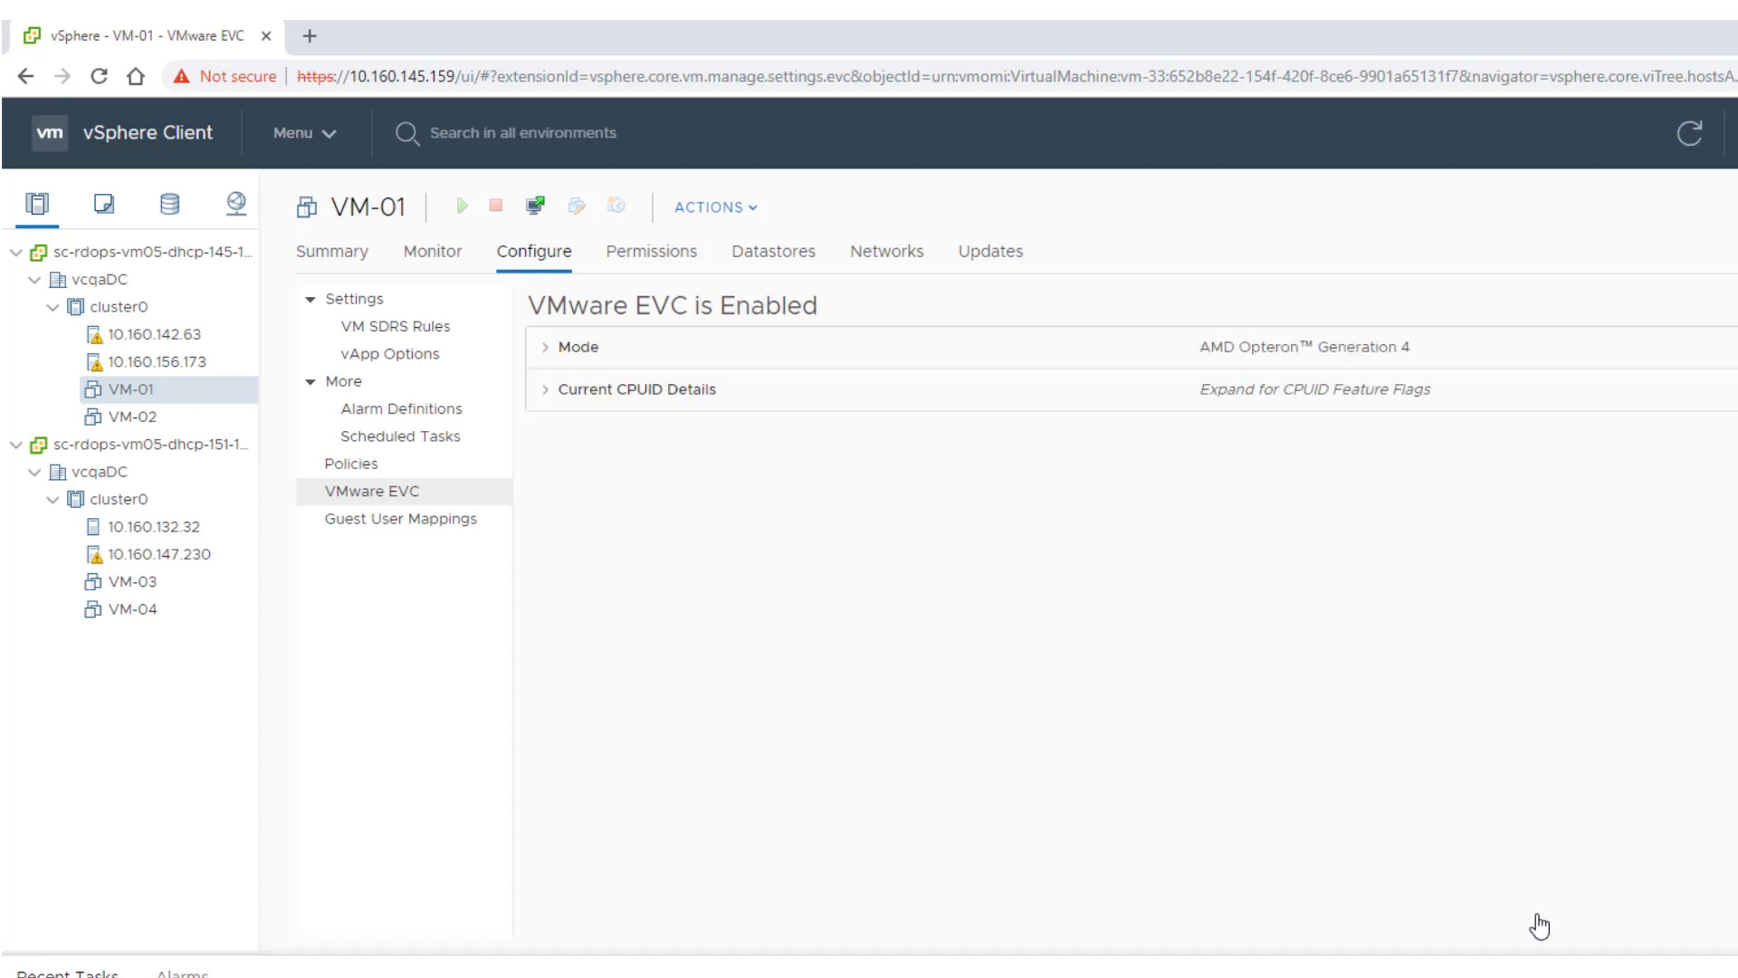
mouse_move(1296, 505)
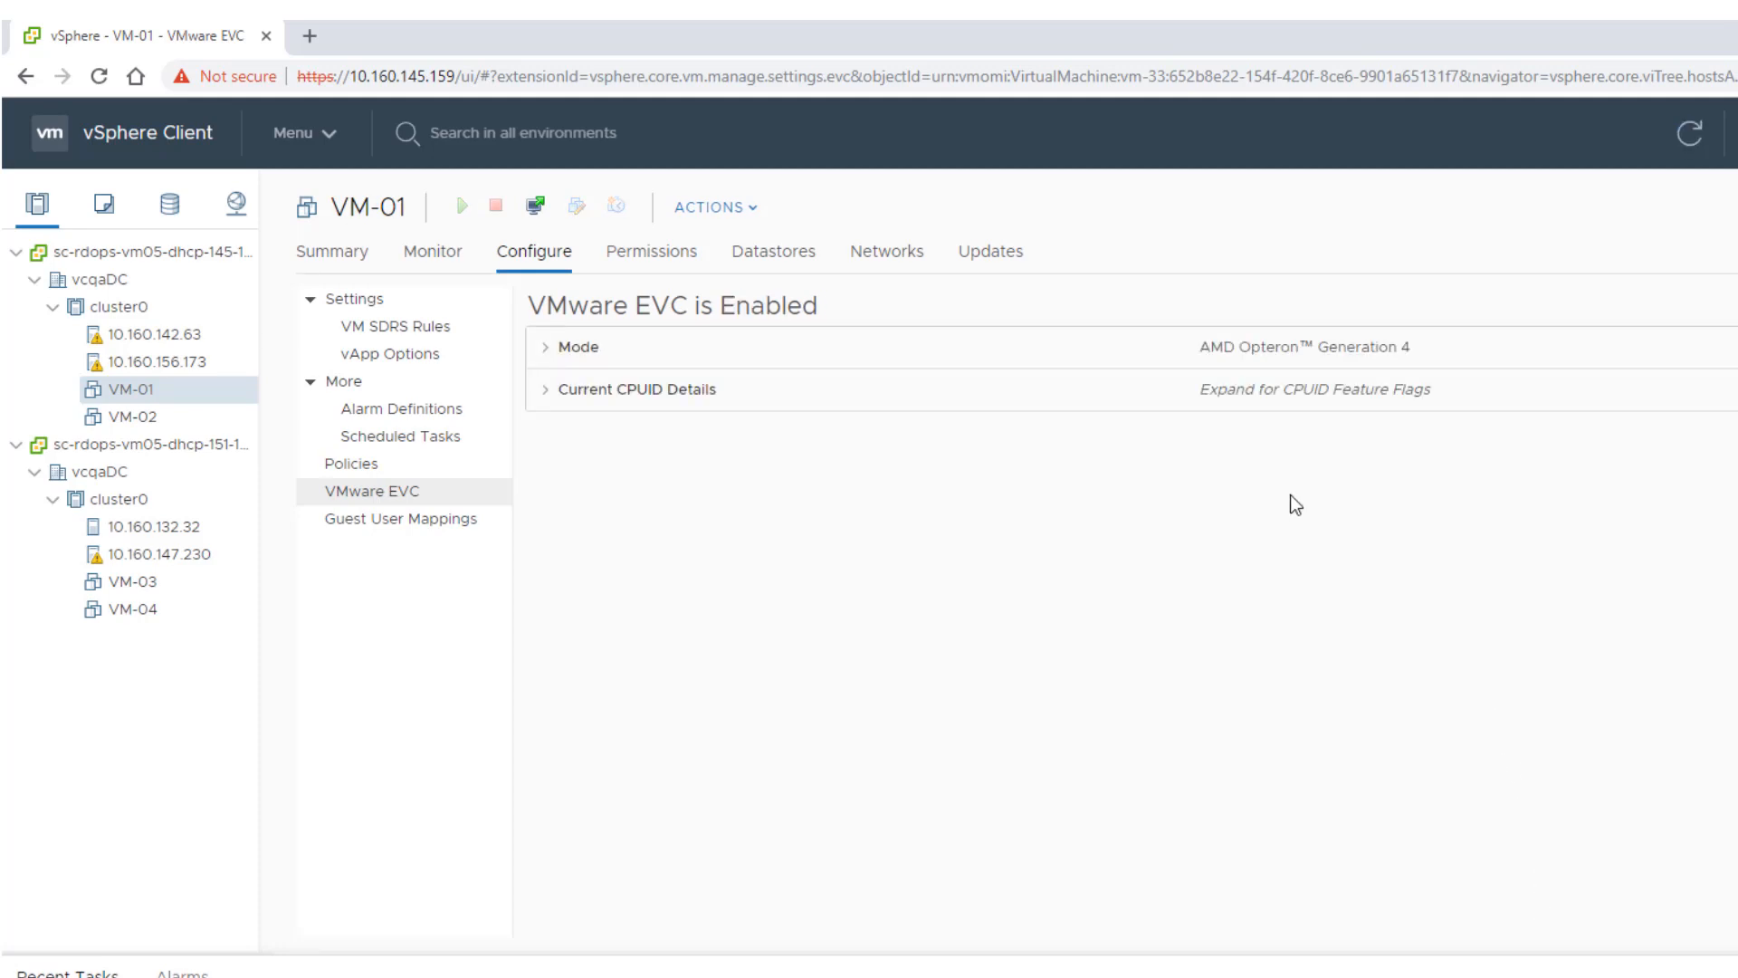
Step: With EVC confirmed enabled in Generation 4 mode, go to cluster0's summary
click(550, 347)
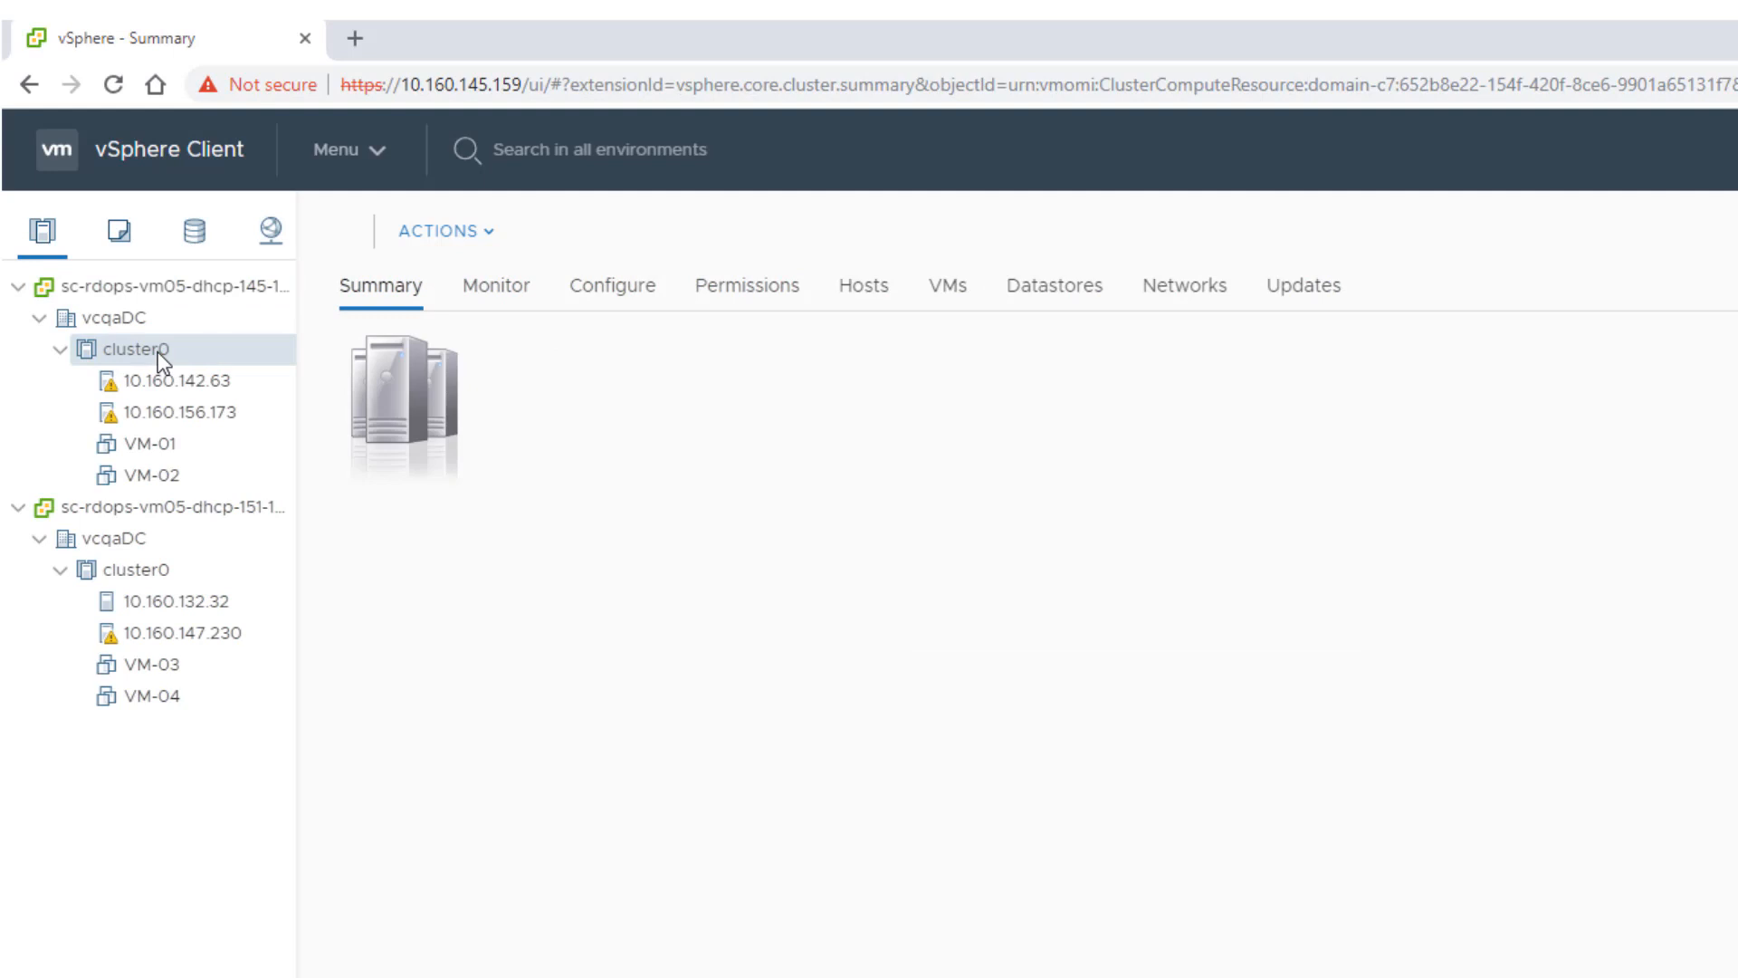
Step: Show the EVC Mode column in cluster0's virtual machine list to see VM-01's mode
click(134, 349)
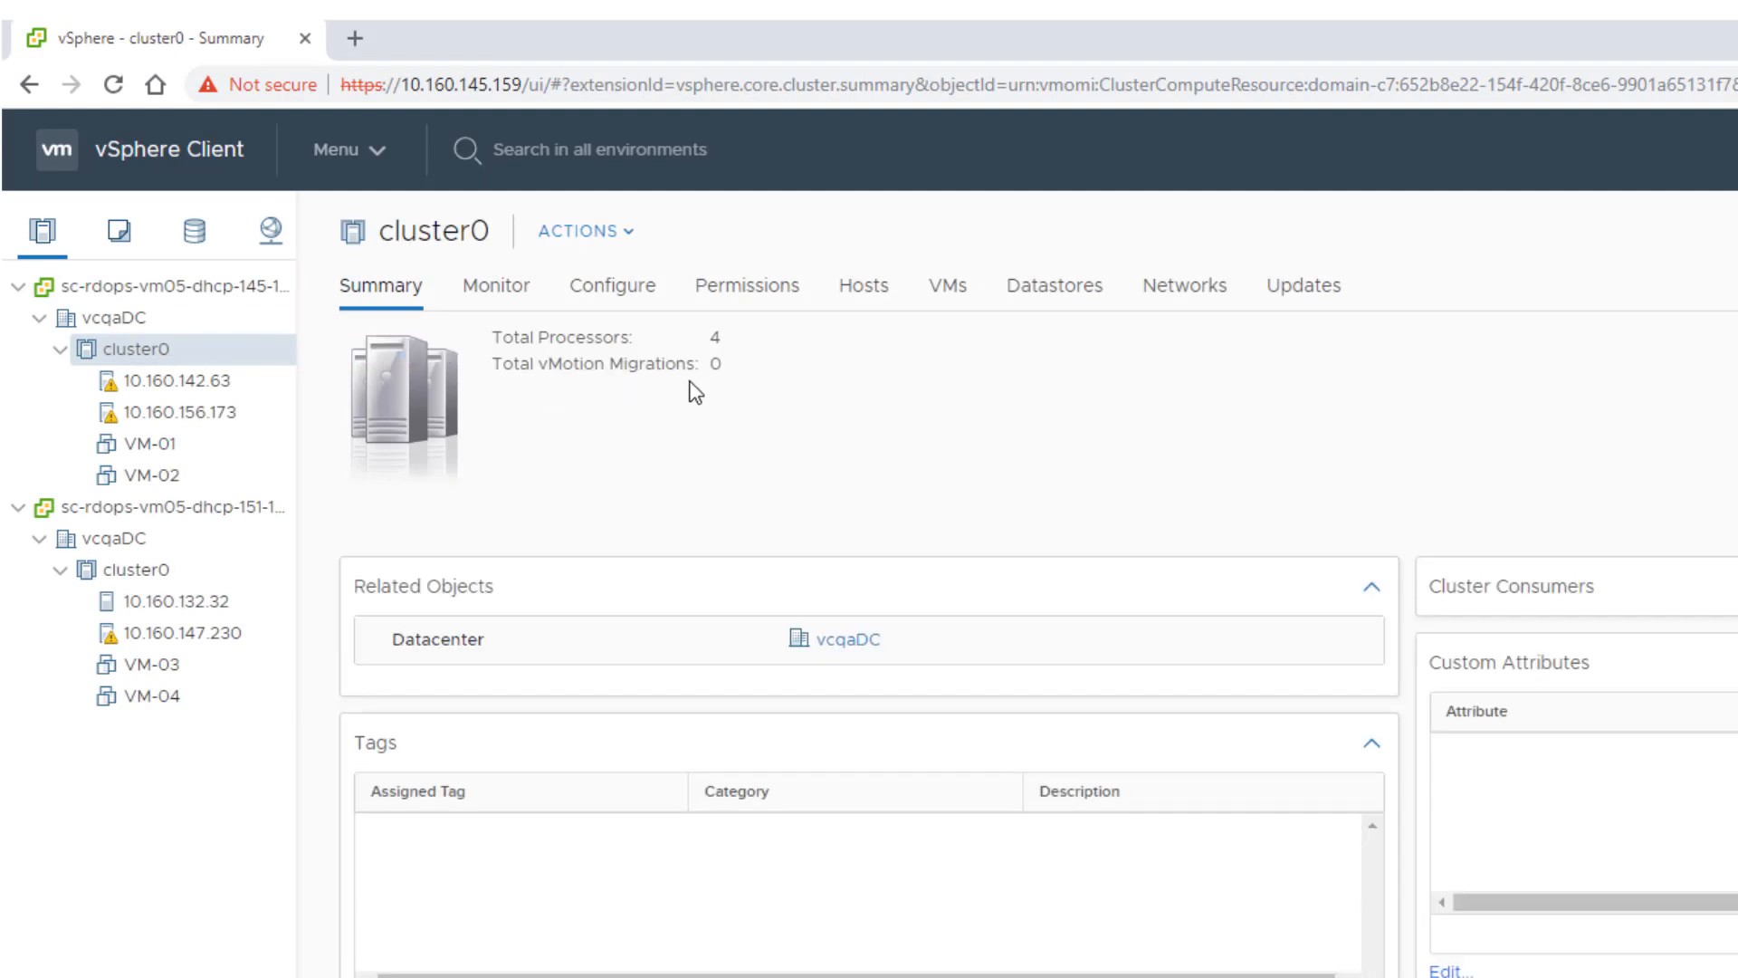
click(947, 285)
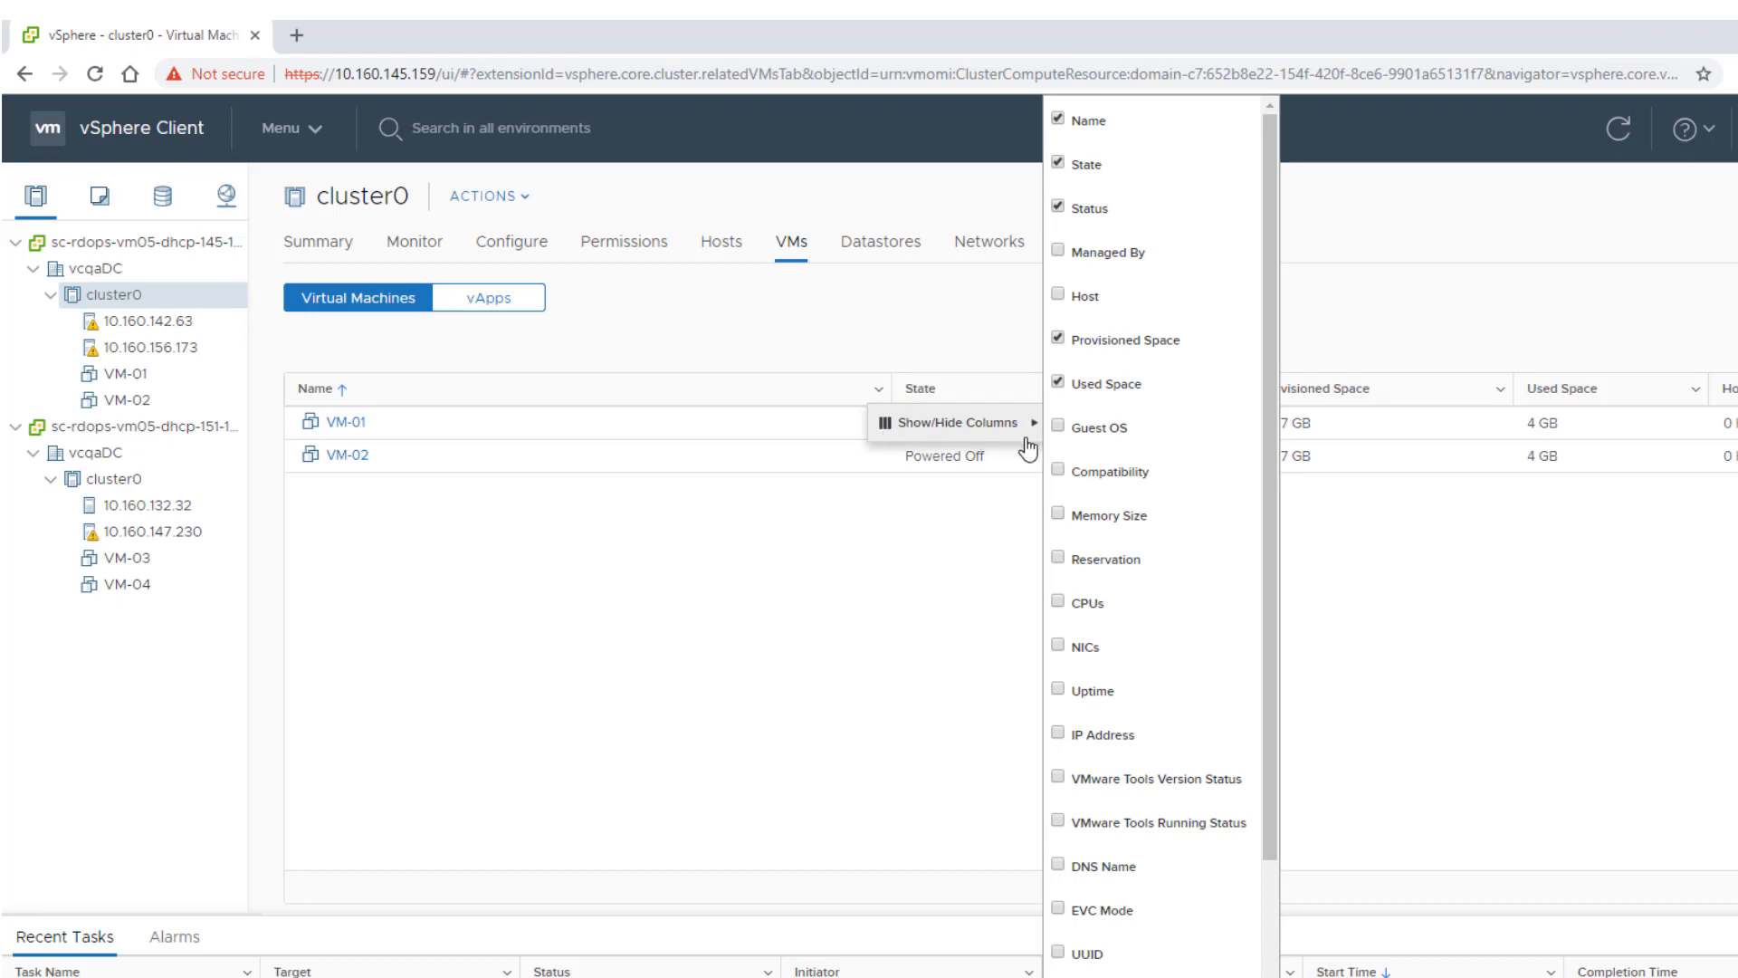
mouse_move(1103, 910)
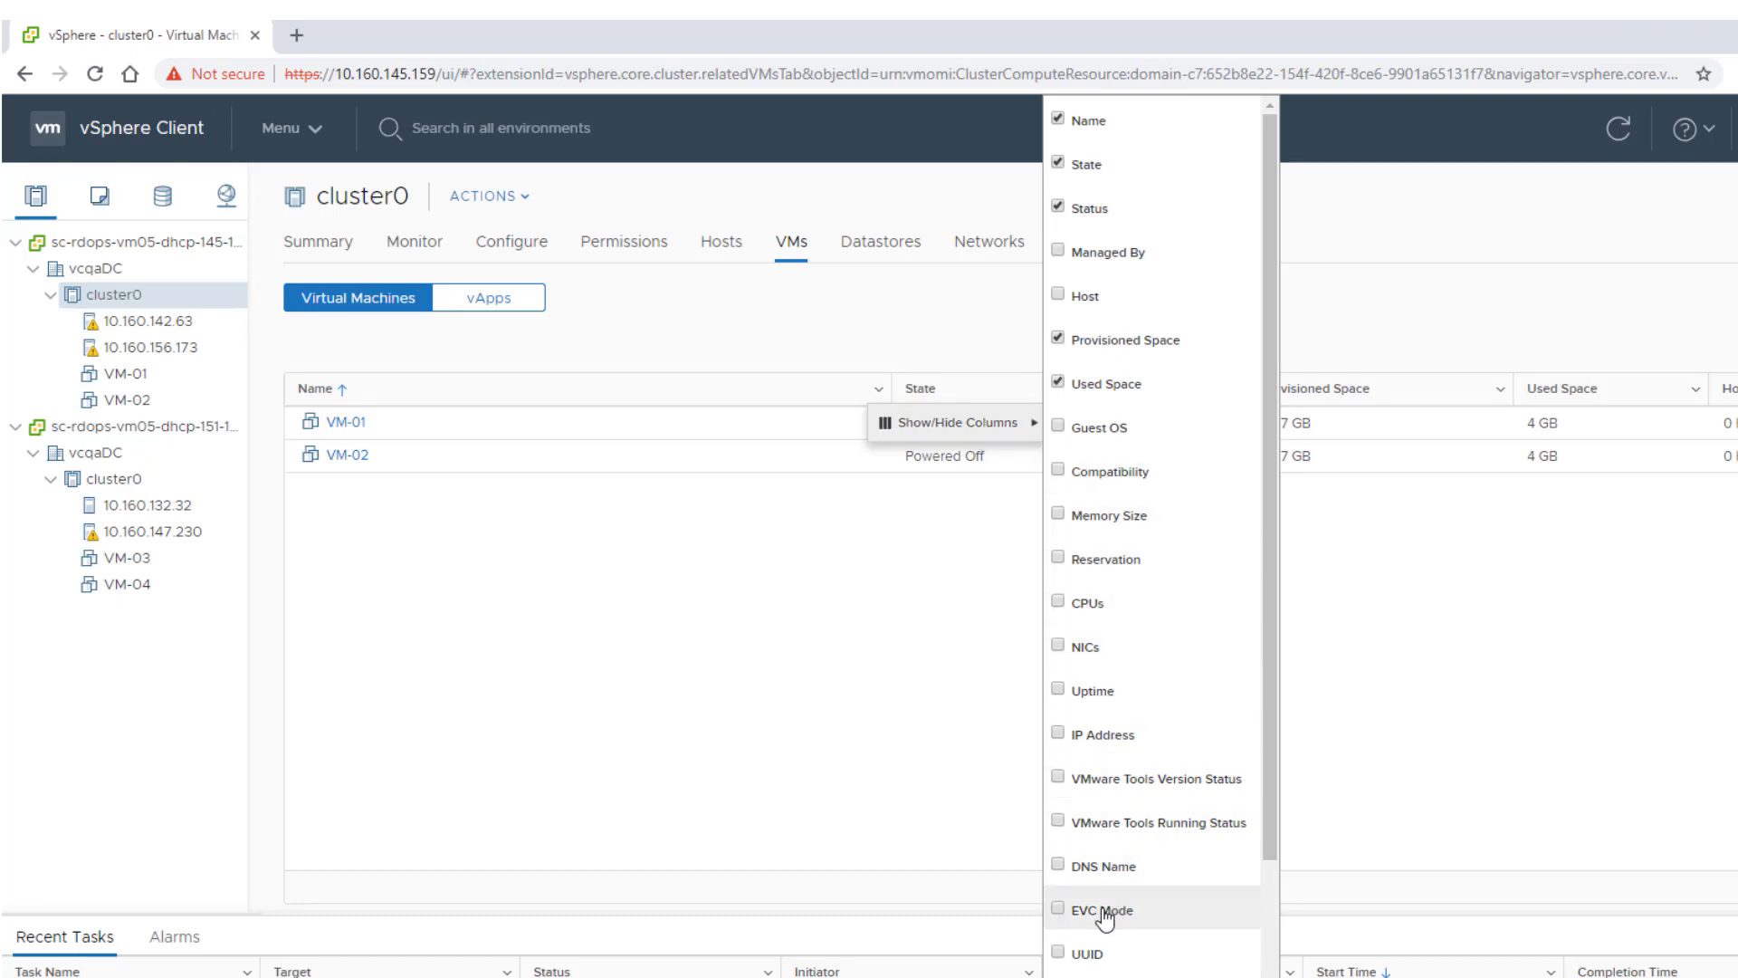
click(1064, 909)
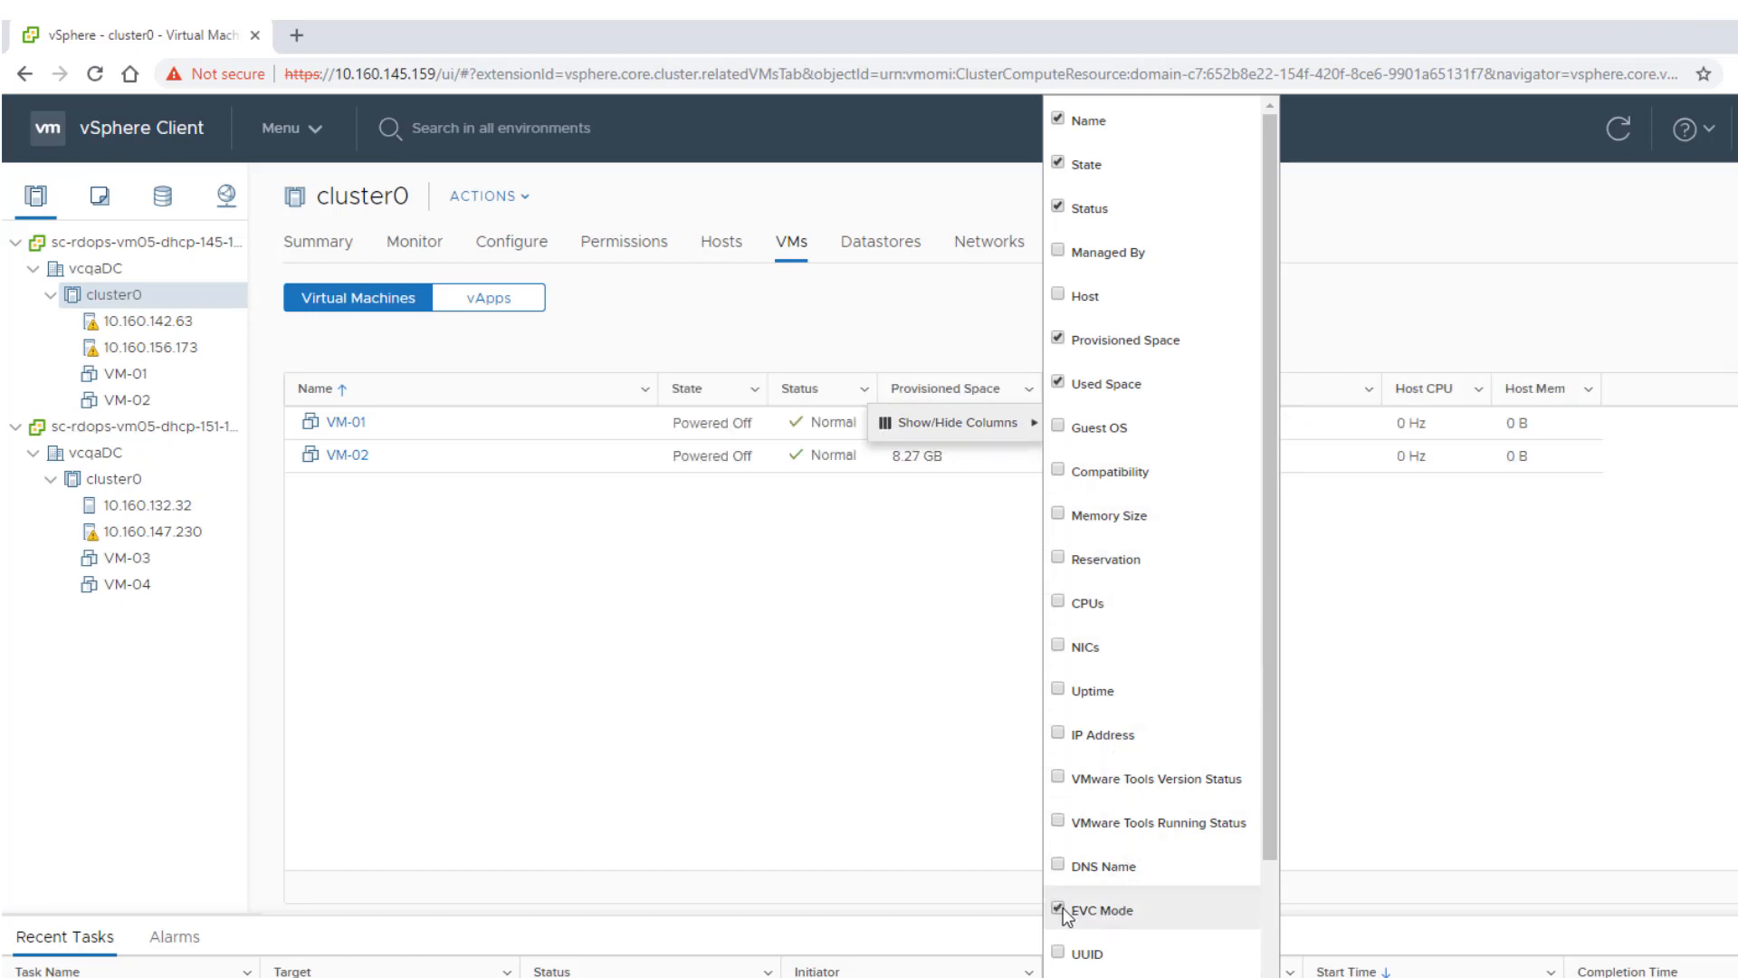
click(1058, 909)
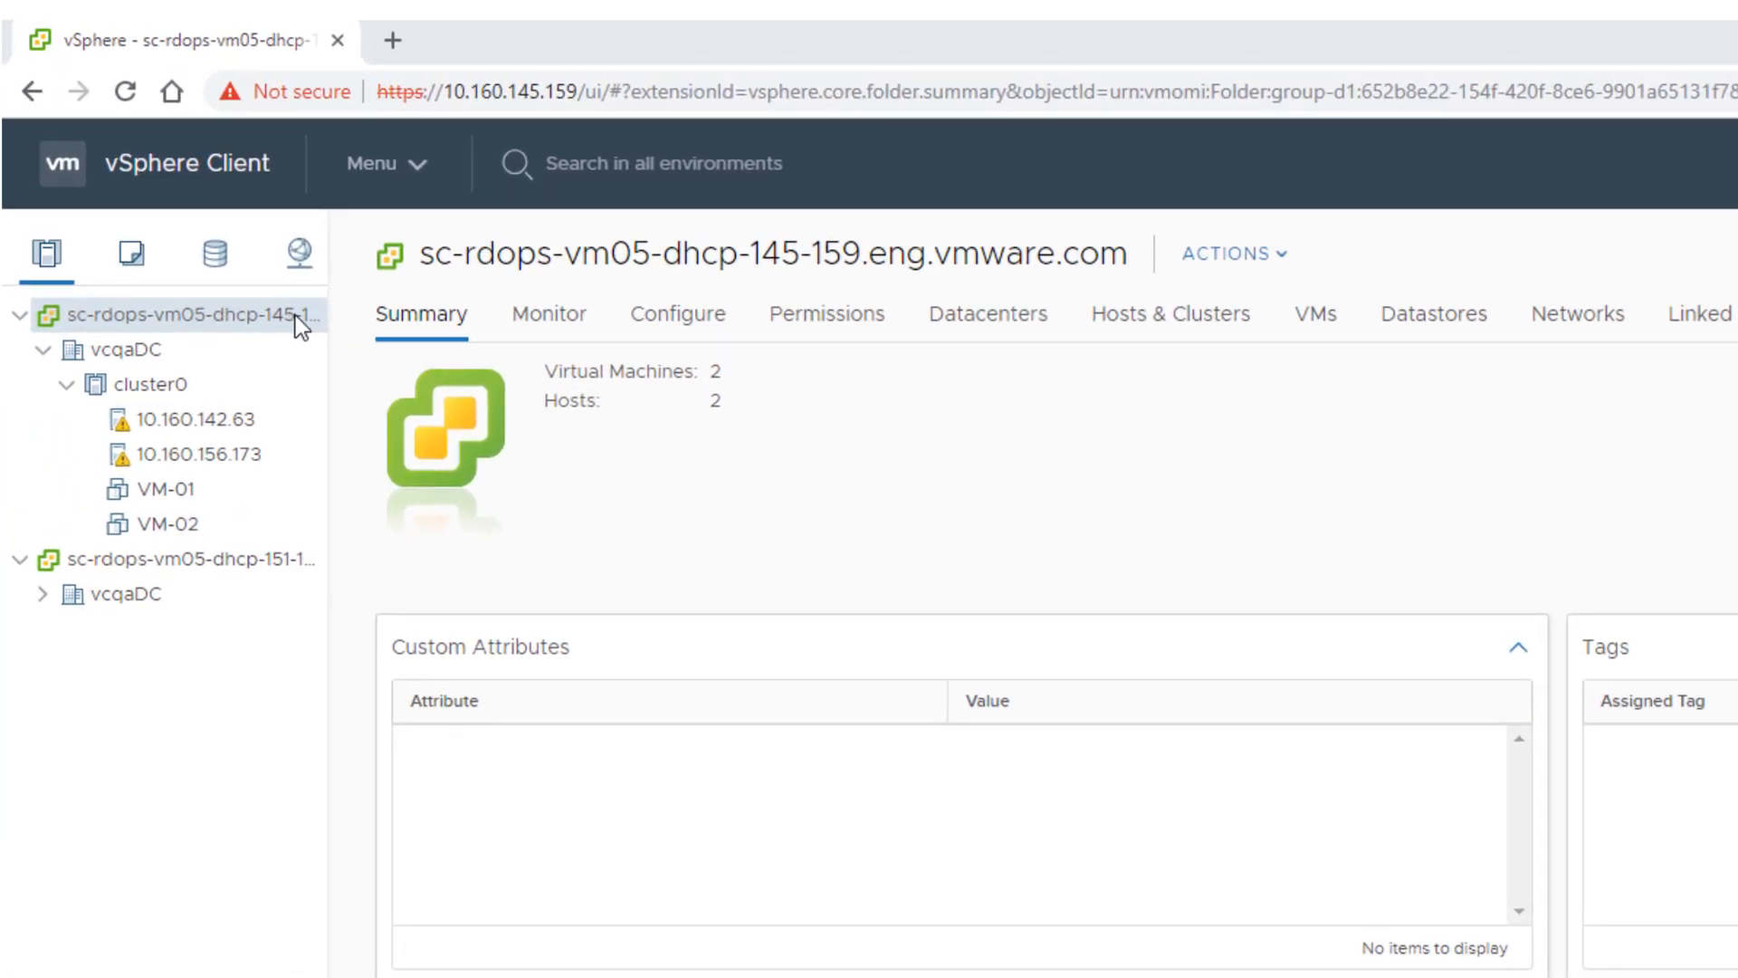
Step: Return to VM-01's summary to confirm EVC is enabled for it
click(167, 490)
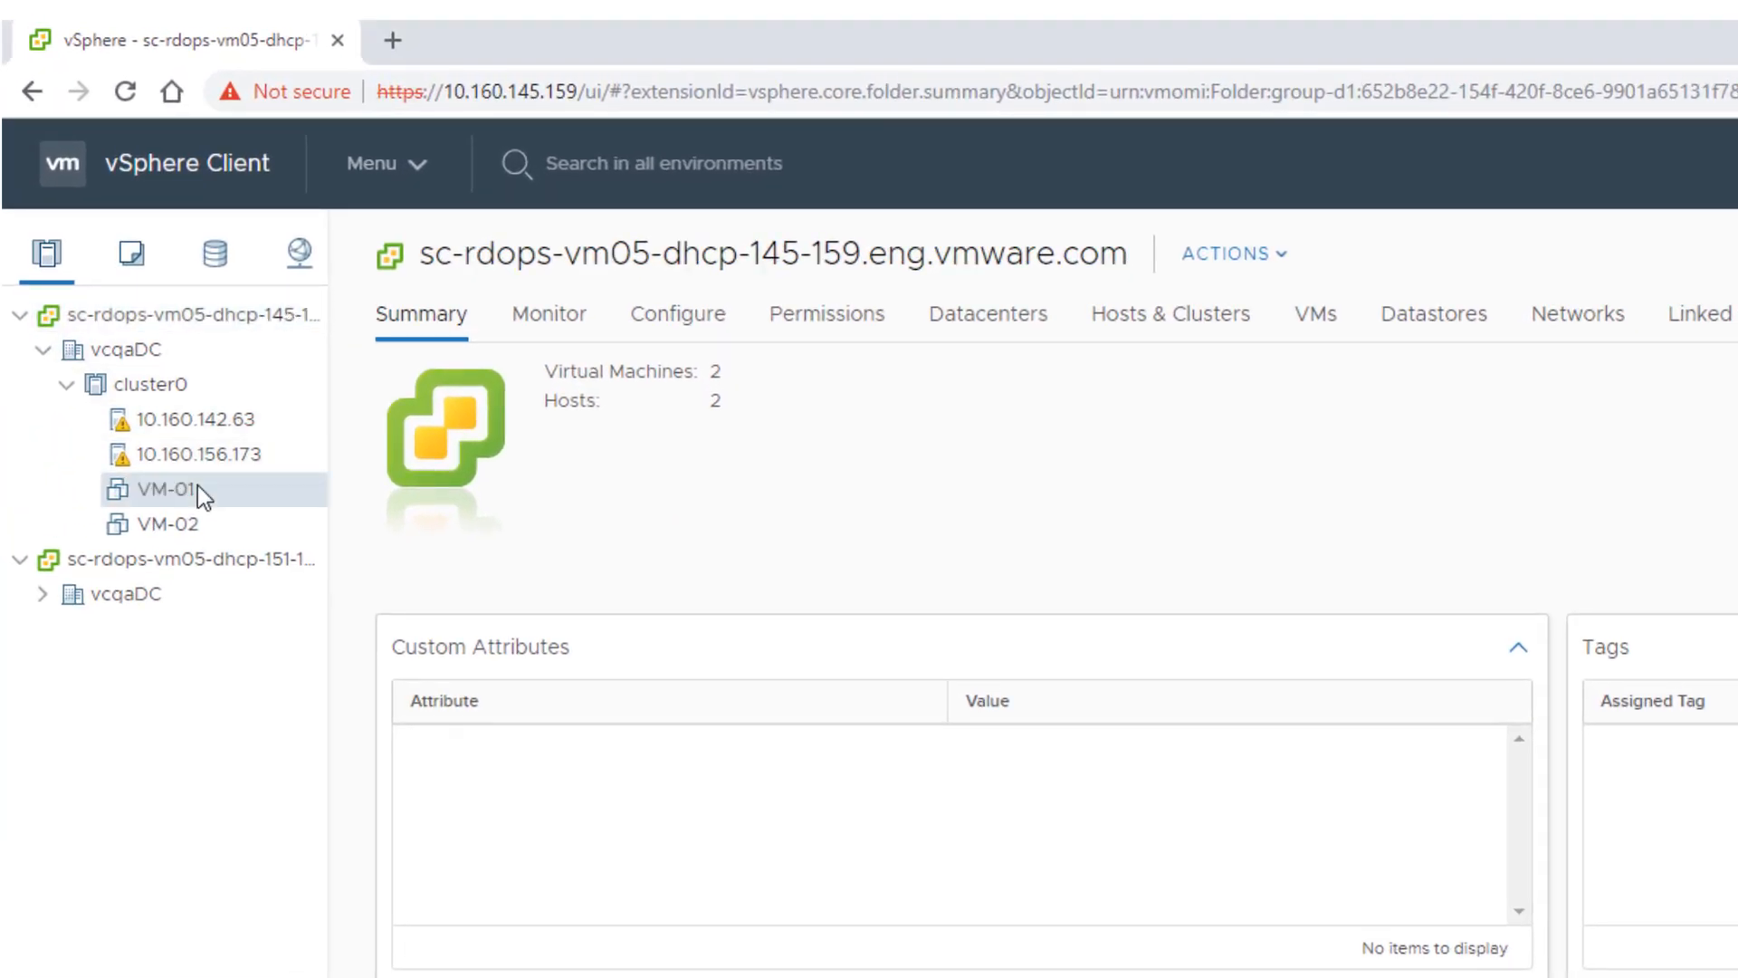
click(167, 491)
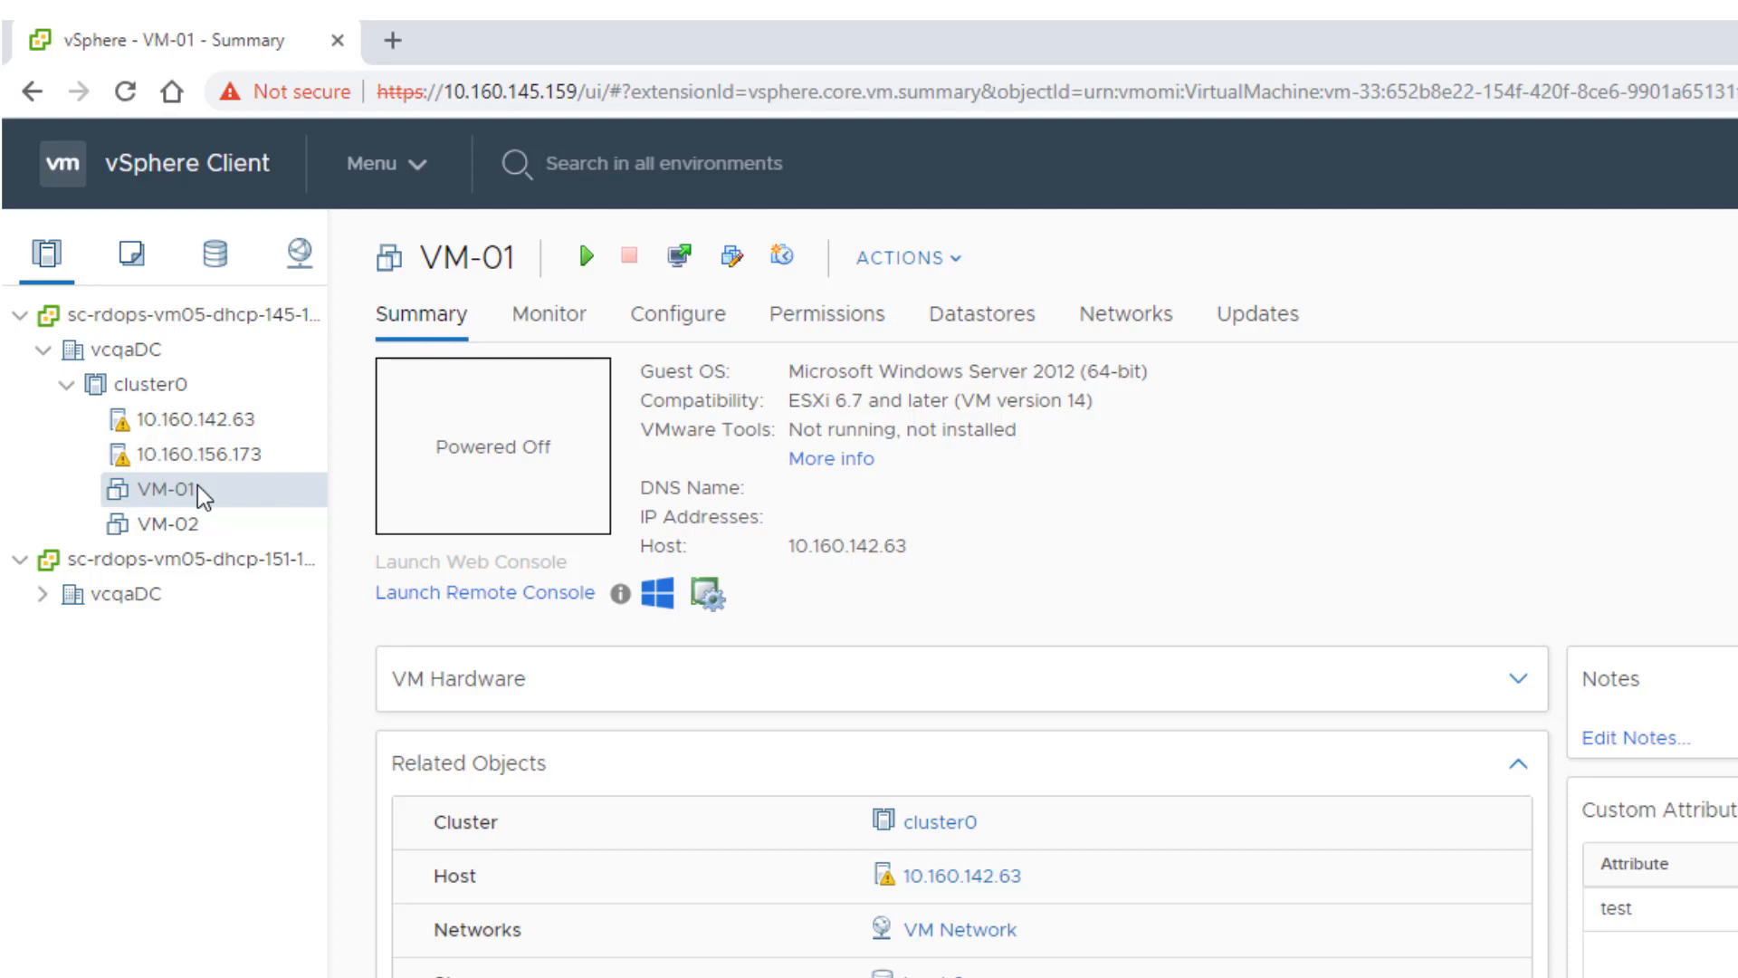
mouse_move(522, 647)
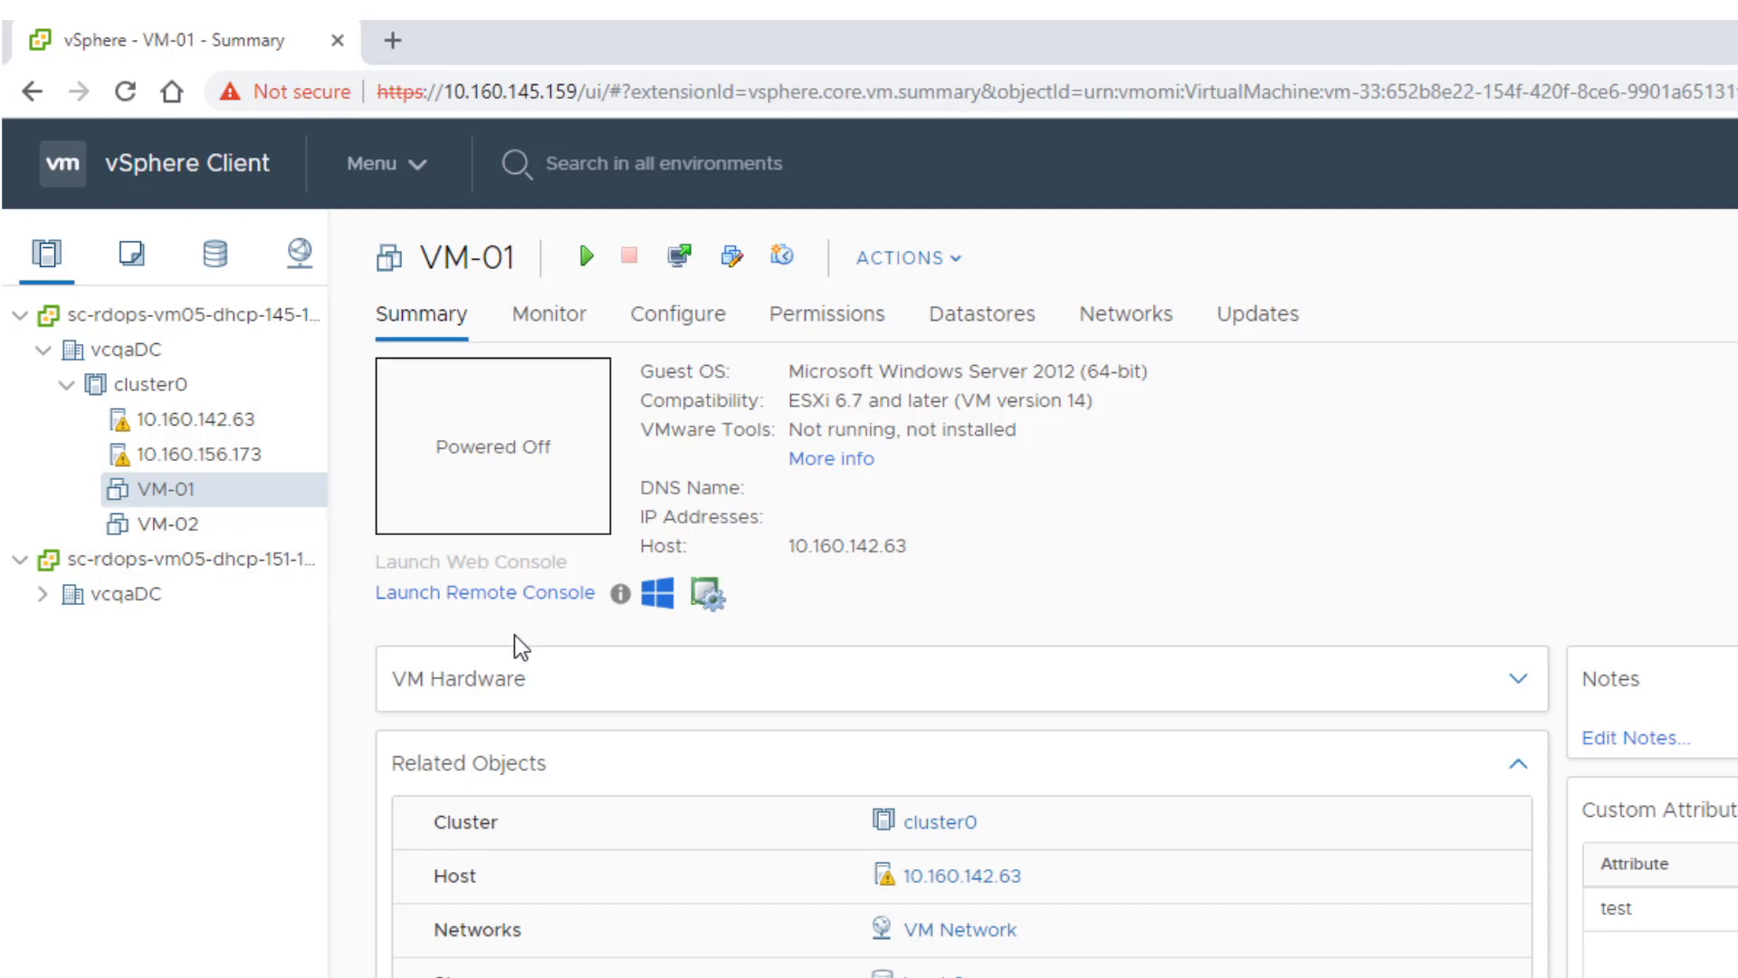
mouse_move(708, 595)
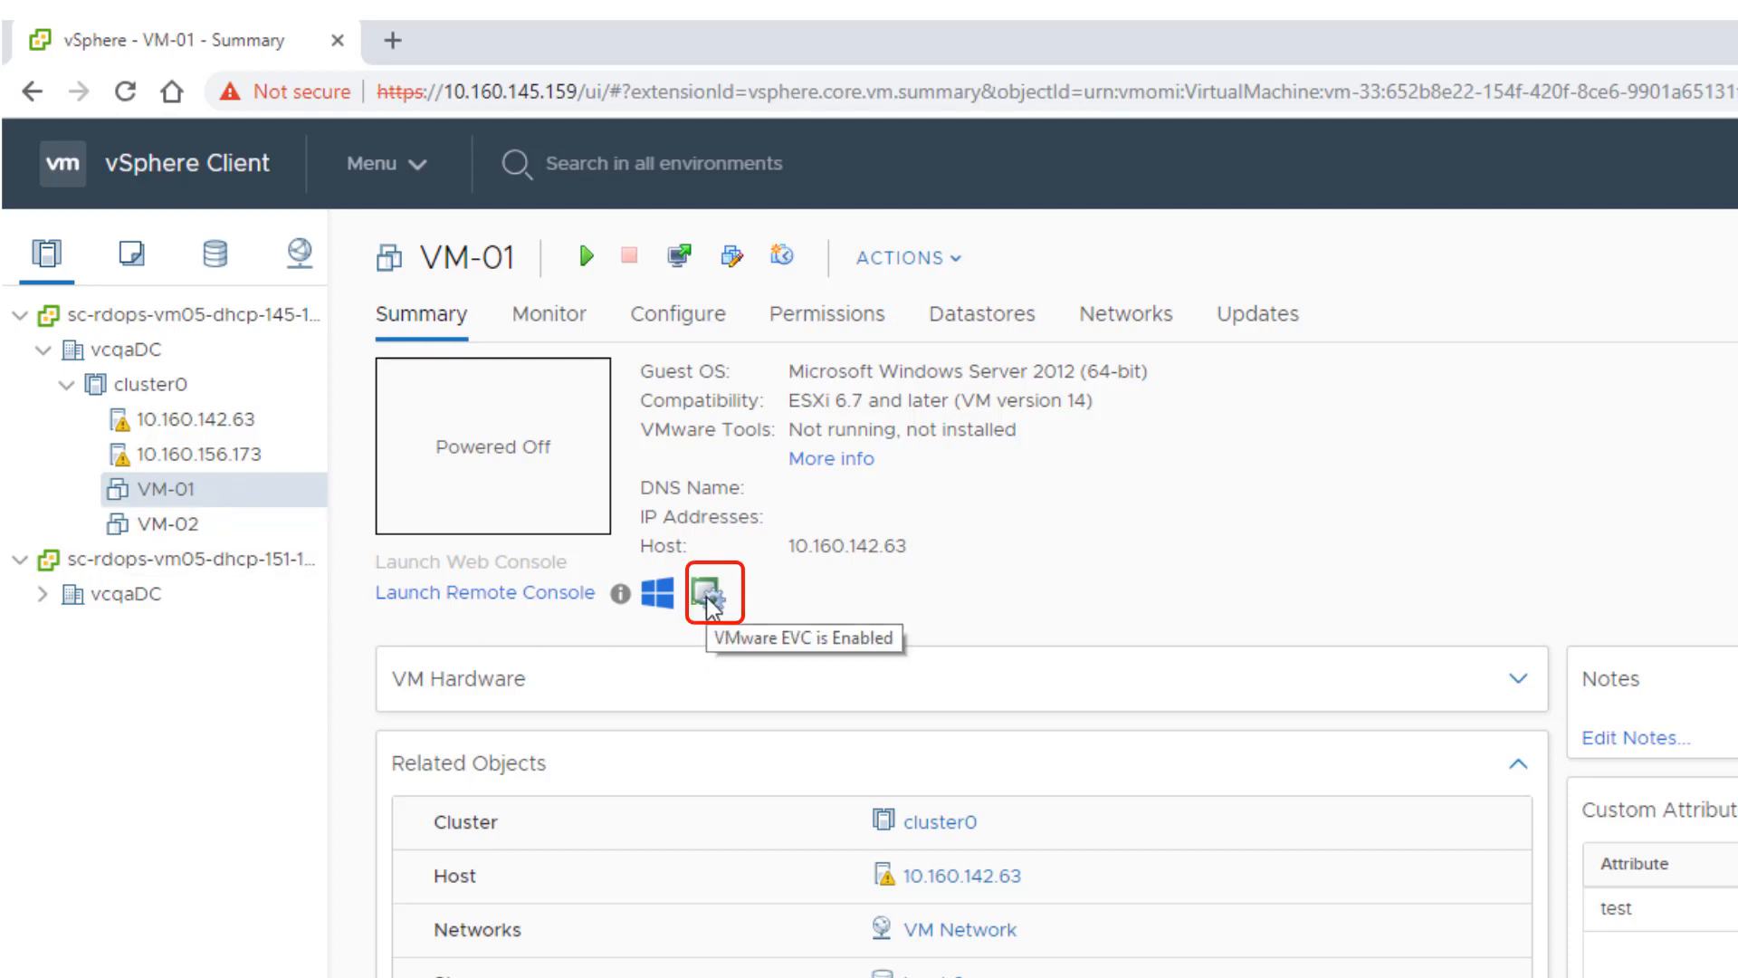